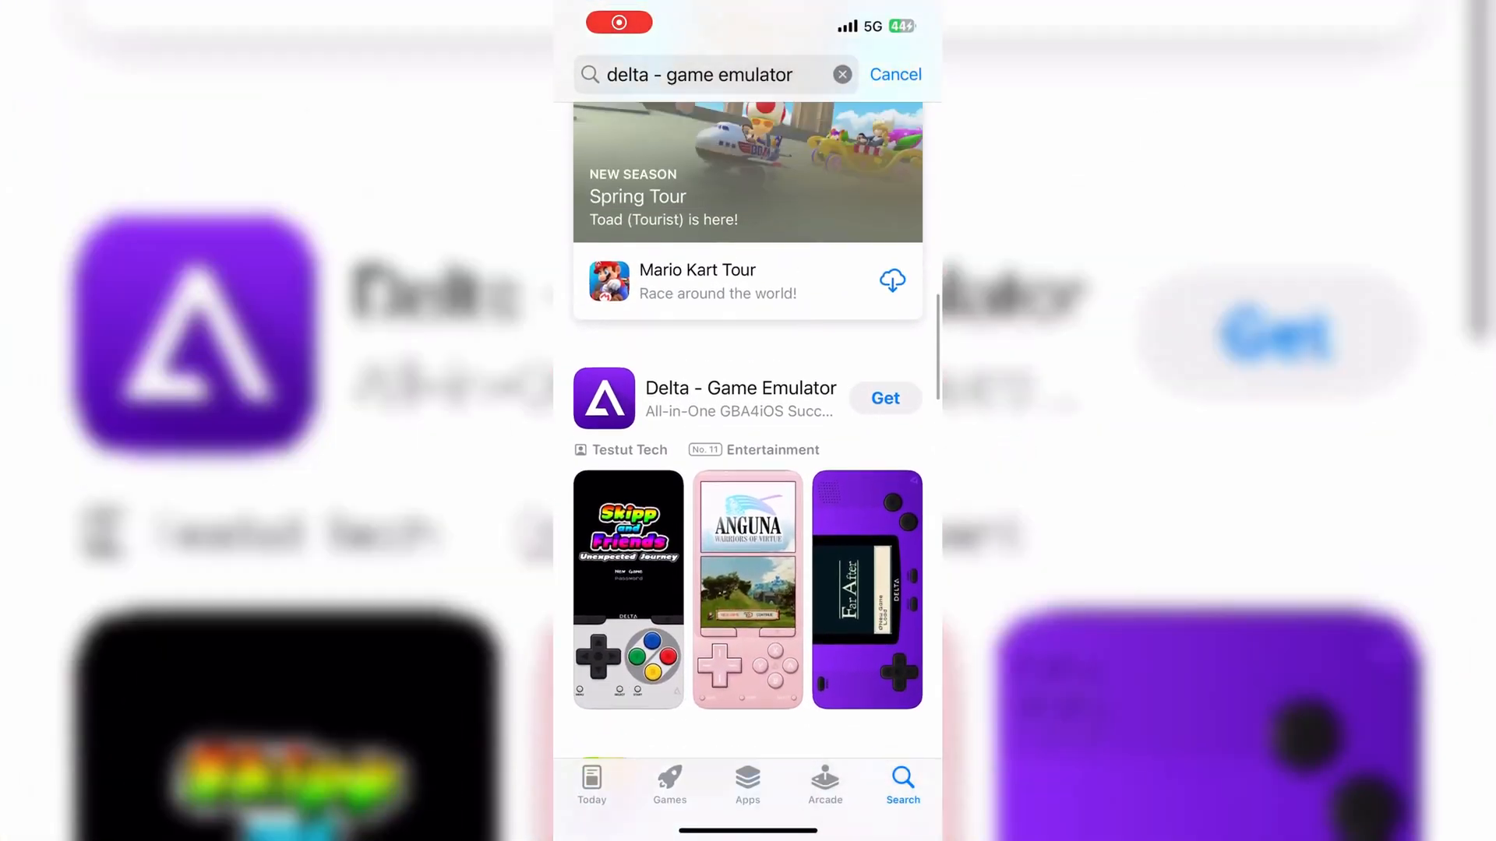
Install Delta - Game Emulator from its App Store search result.
left_click(739, 399)
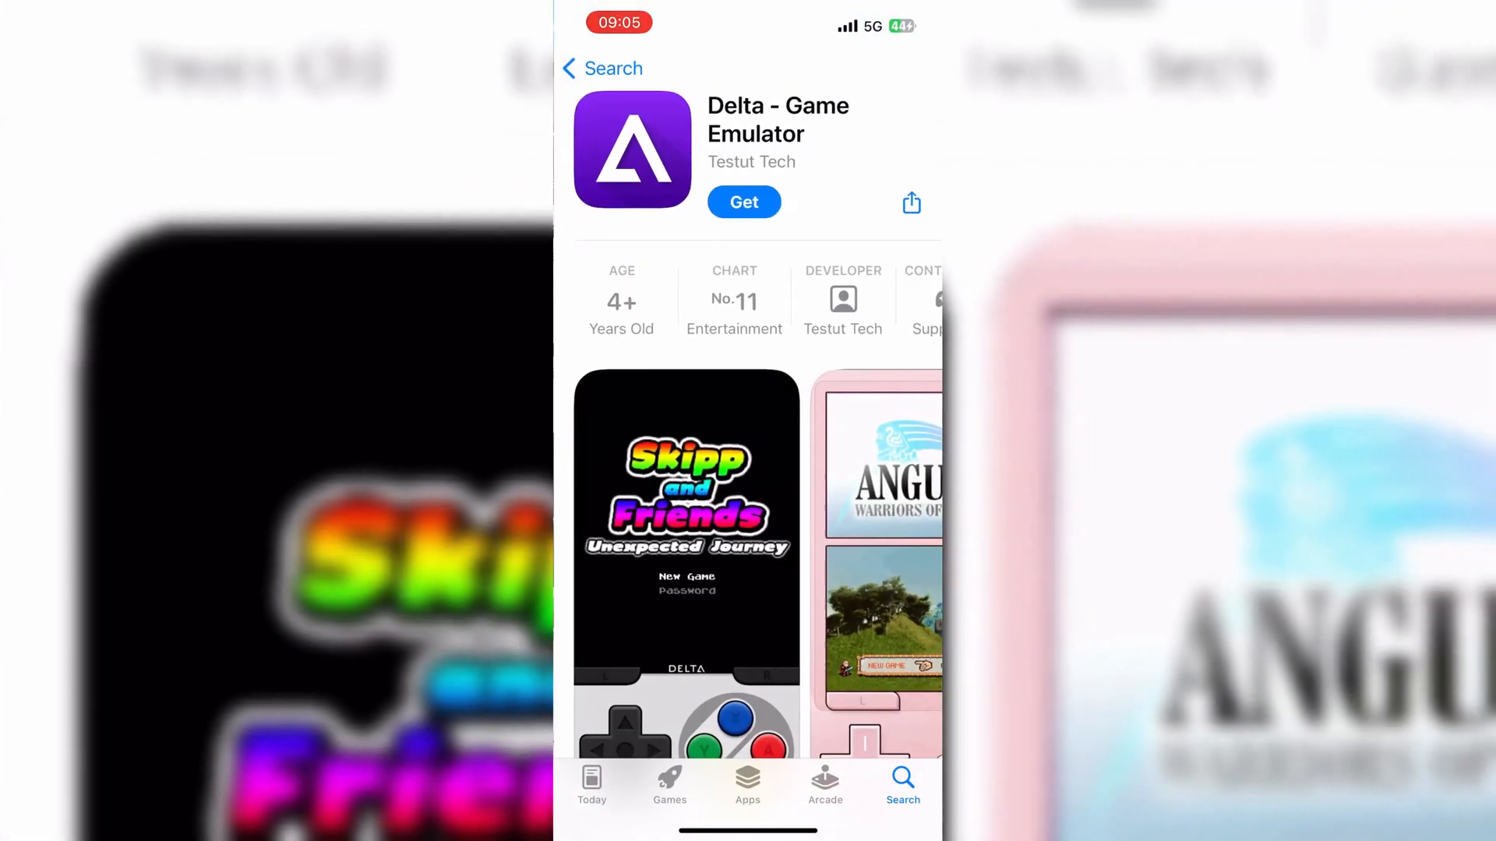
left_click(743, 203)
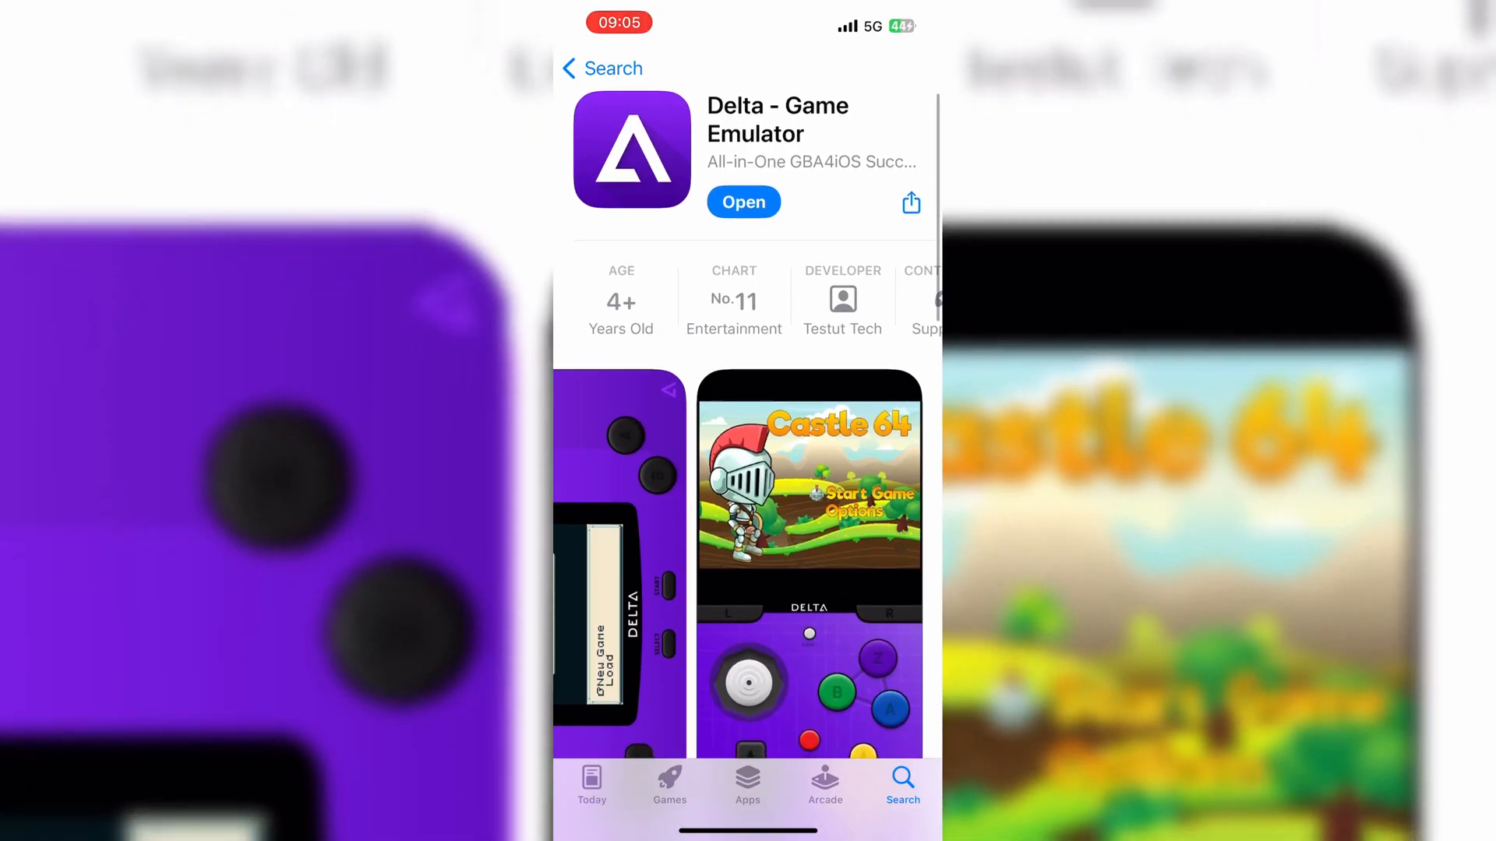
Launch Delta and view the Super Nintendo controller skin in Settings.
left_click(743, 201)
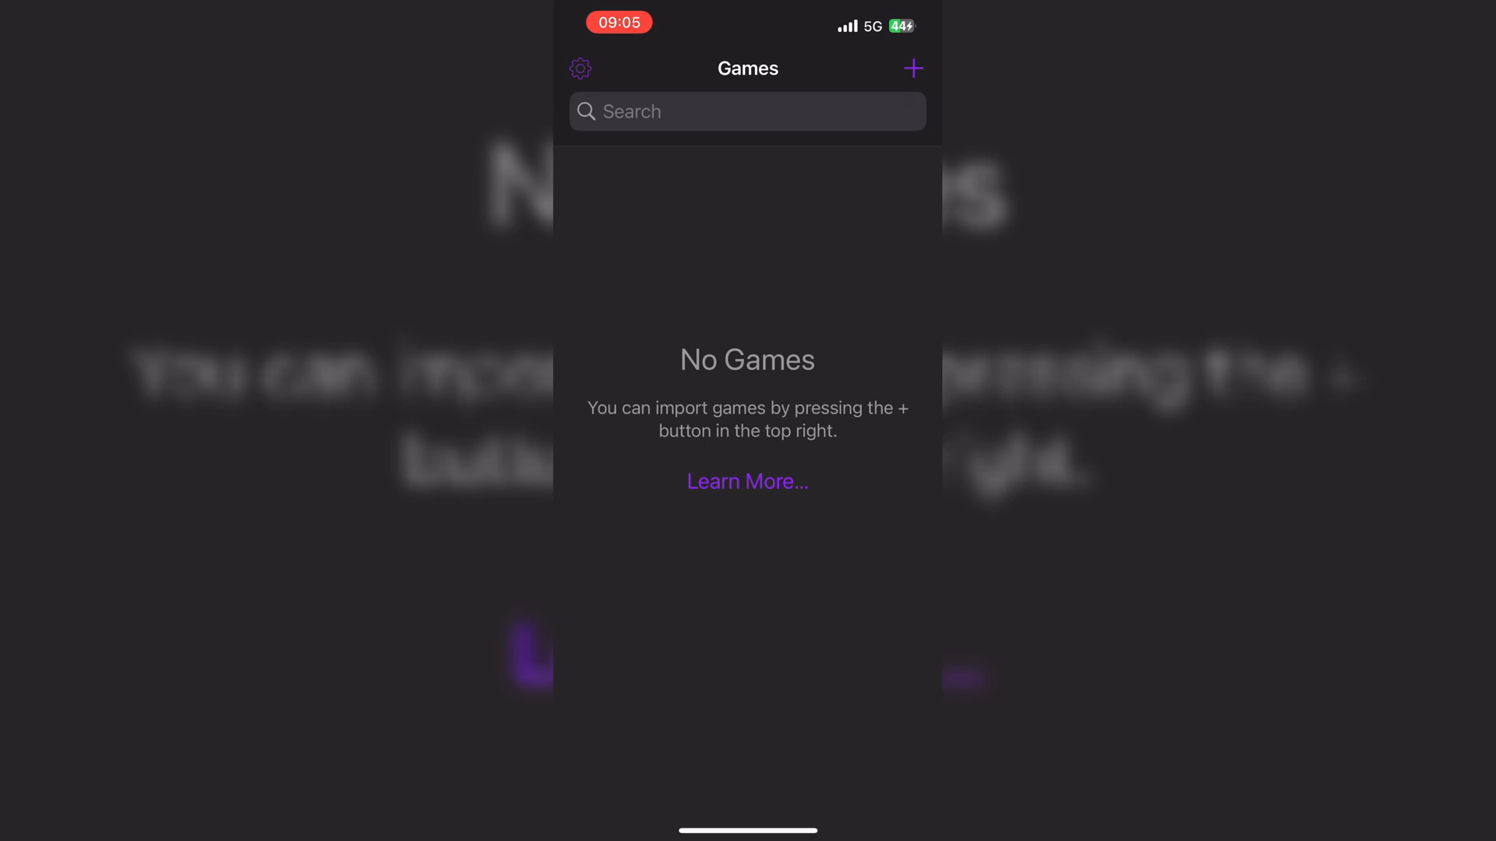
left_click(579, 67)
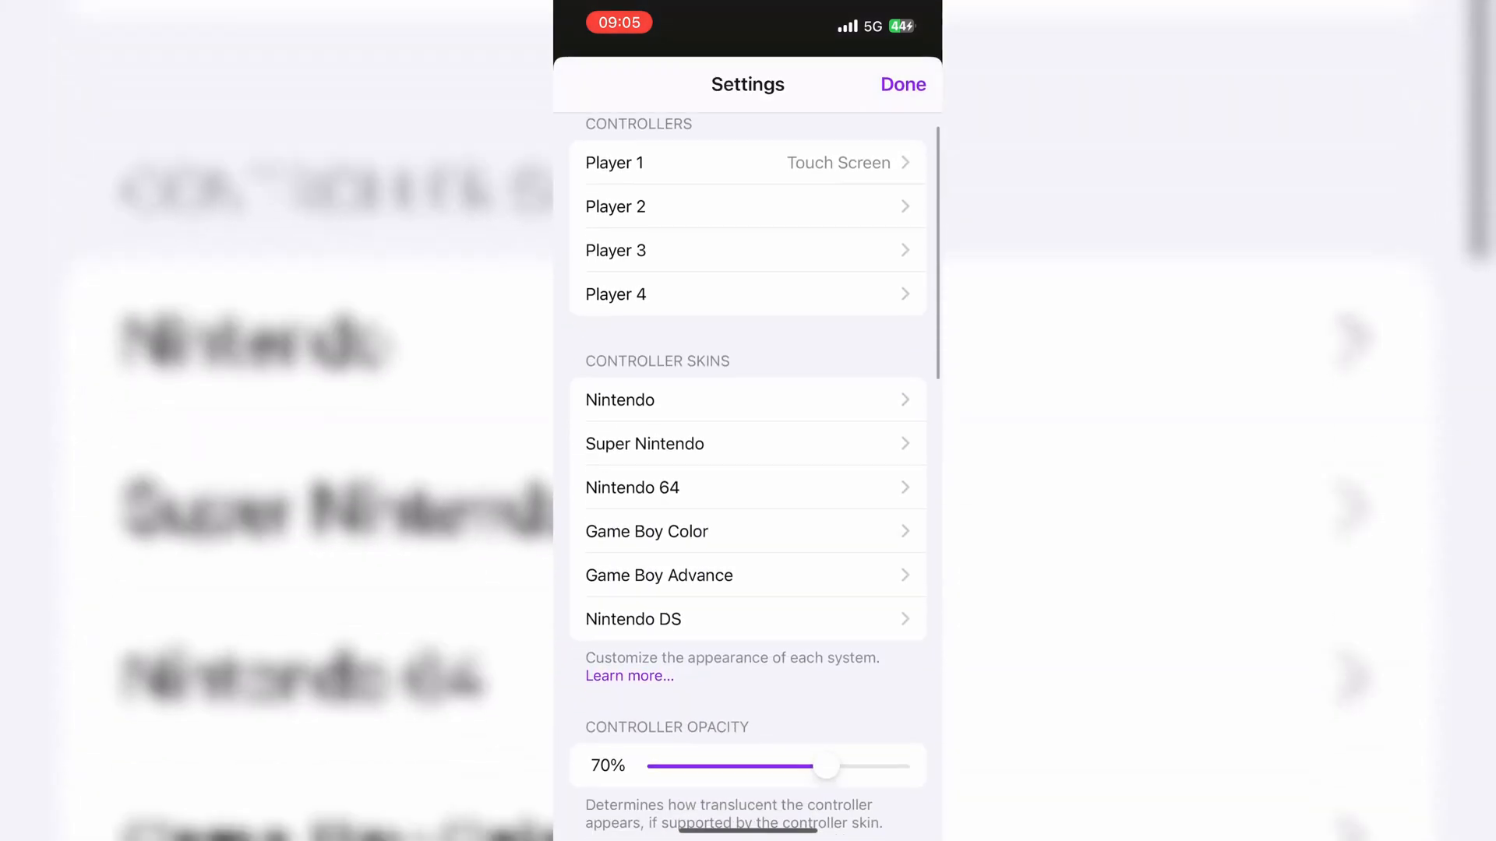
scroll("down", 3)
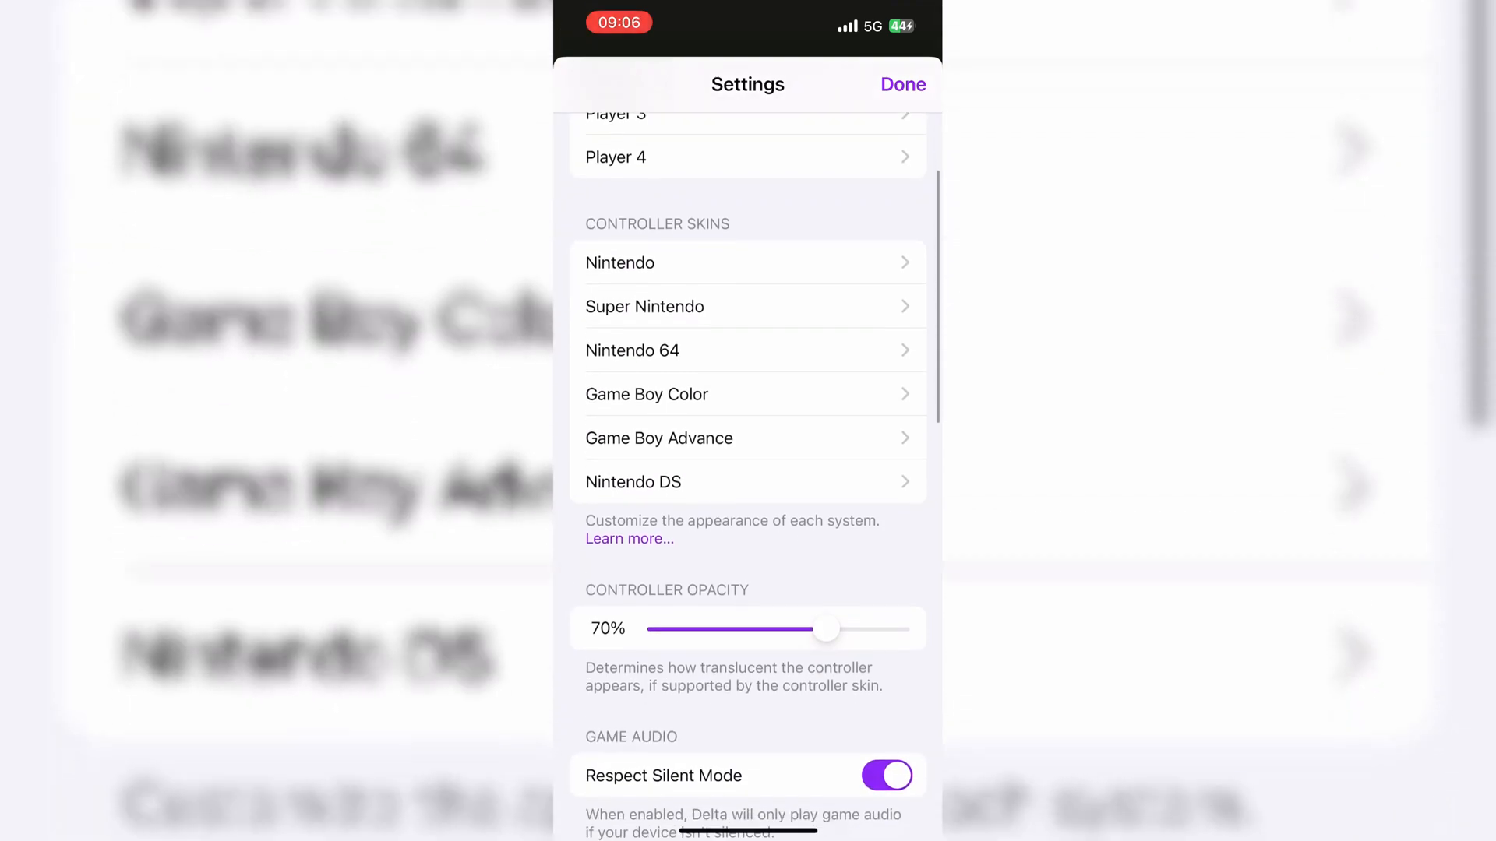
scroll("up", 3)
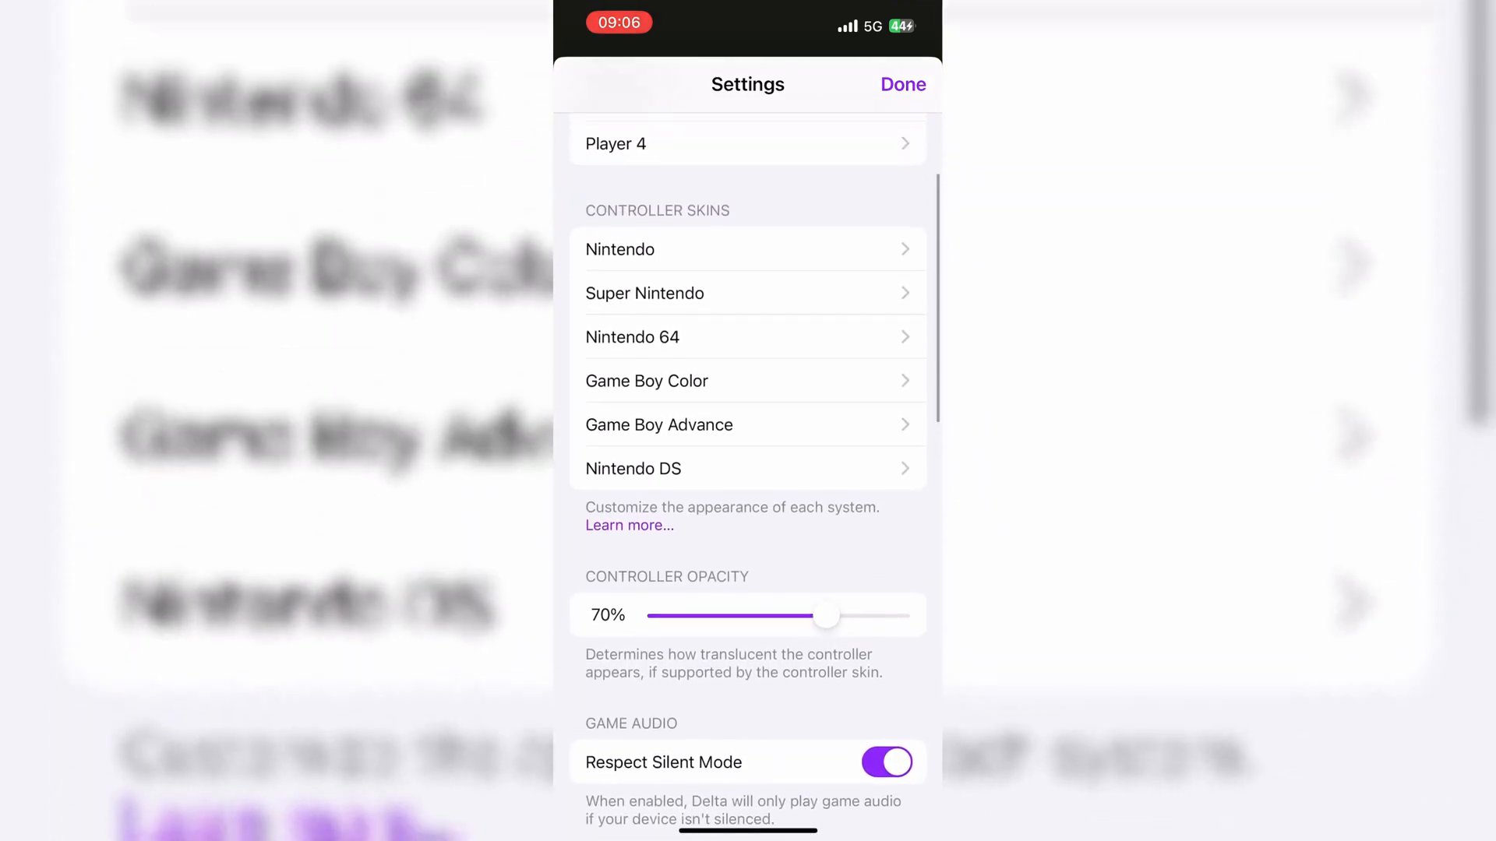
left_click(619, 249)
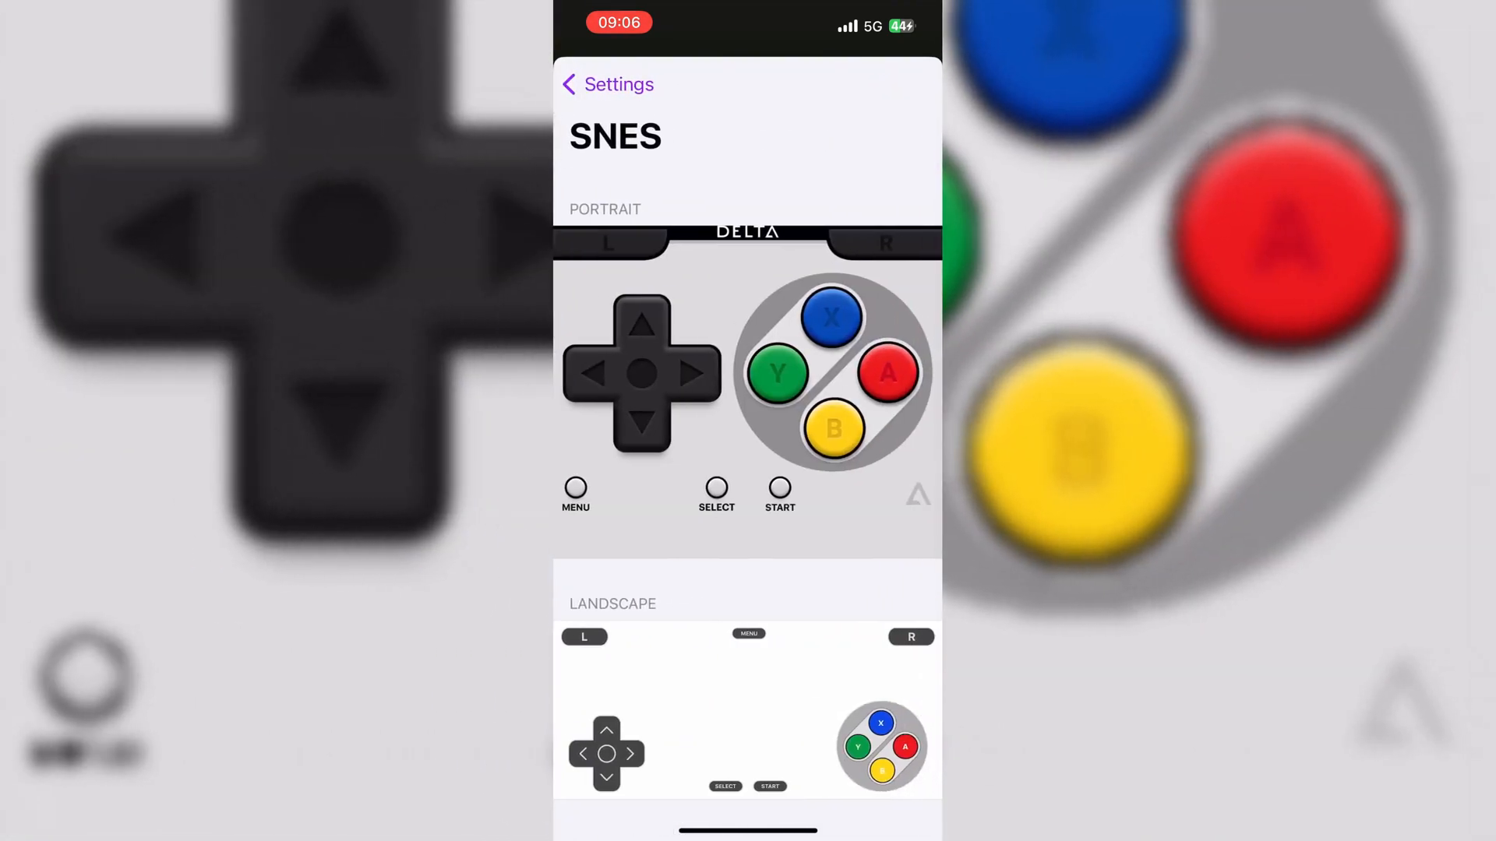
left_click(606, 84)
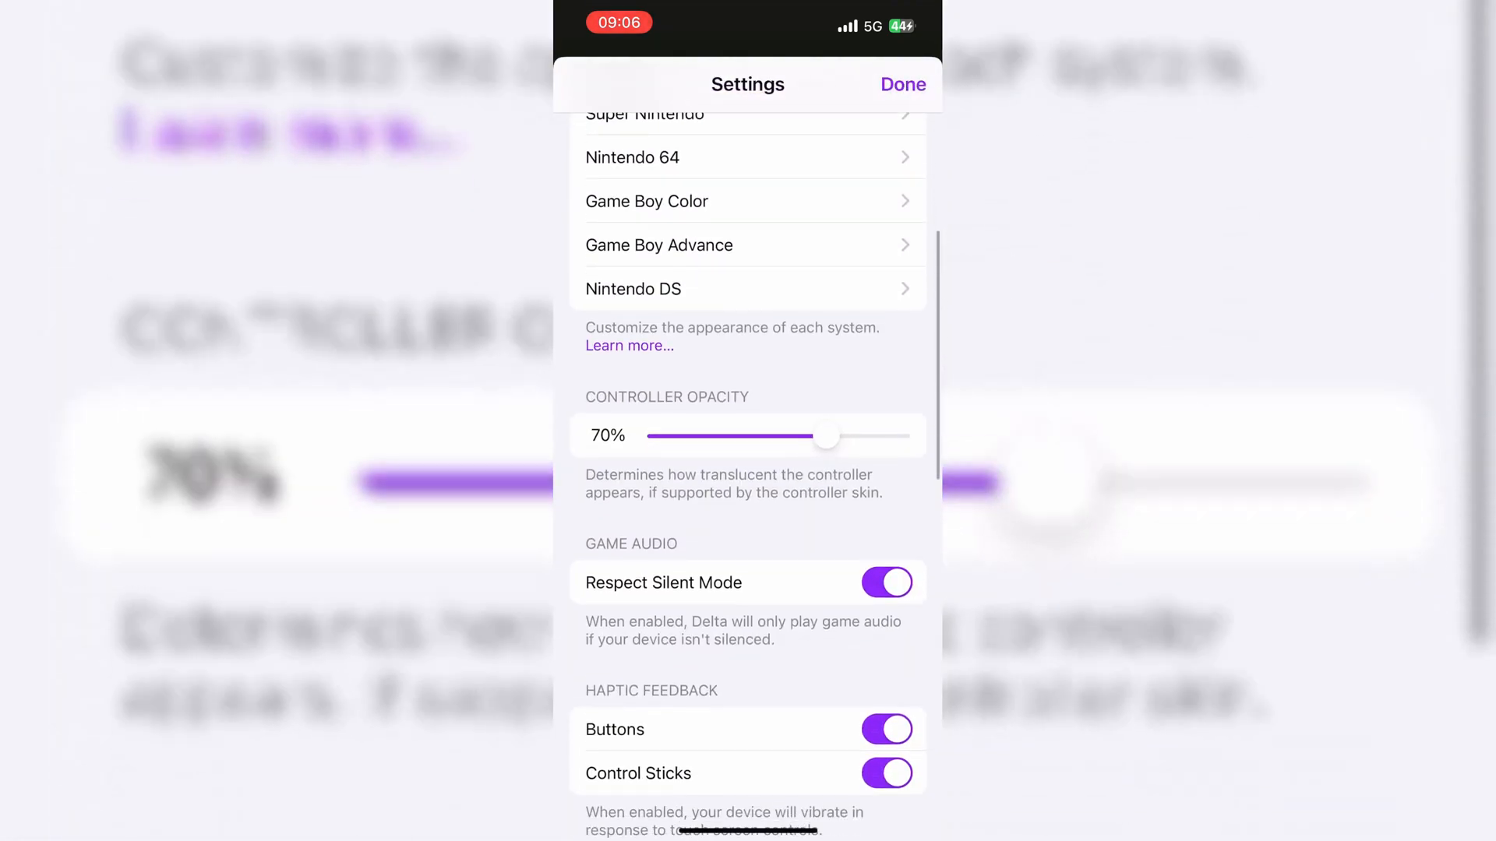
Scroll through the remaining settings and close them, returning to the empty Games library.
scroll("down", 3)
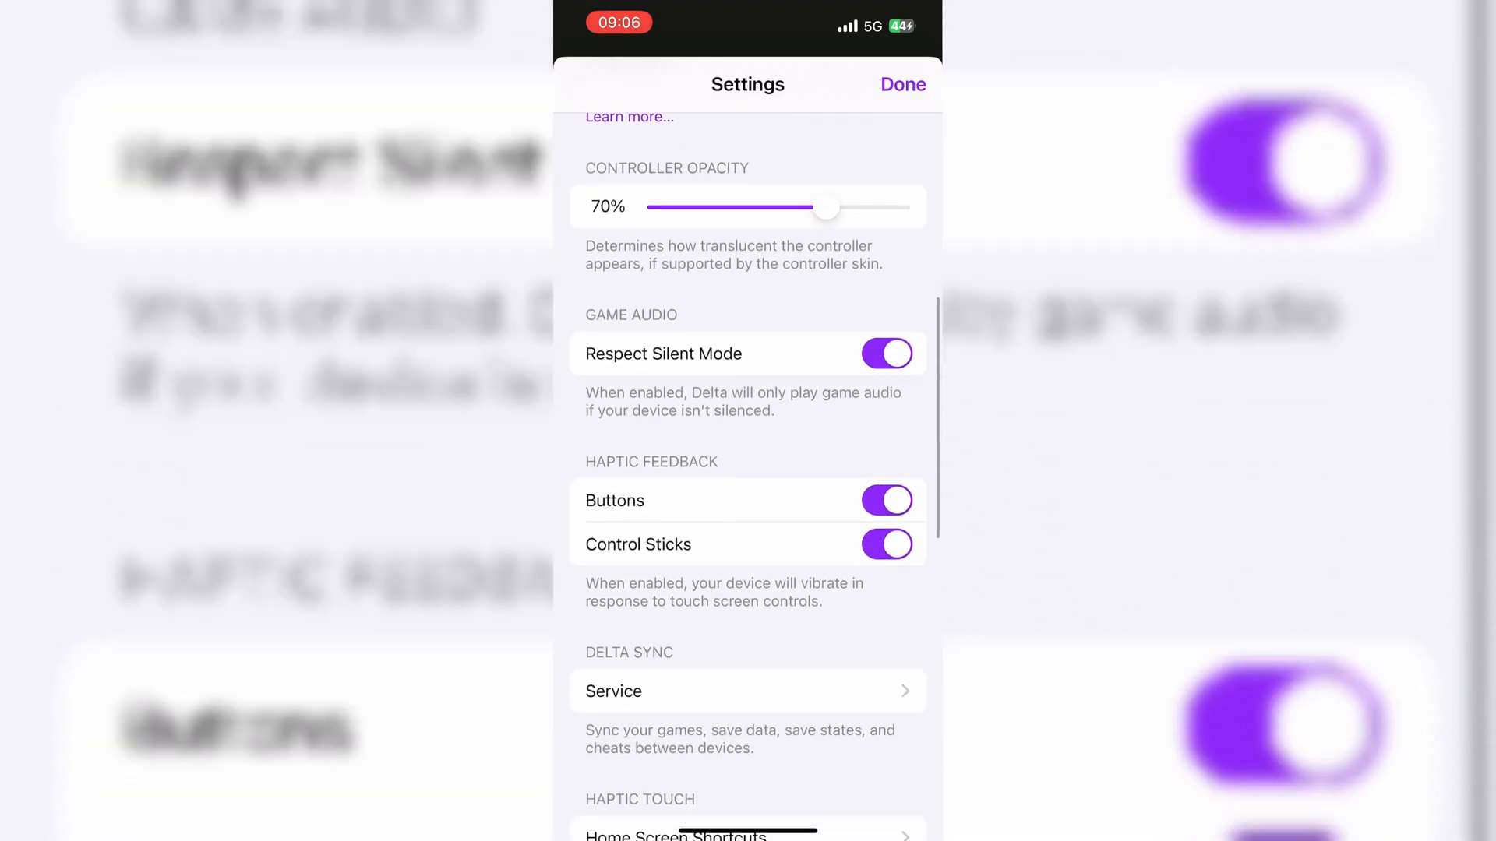
scroll("down", 3)
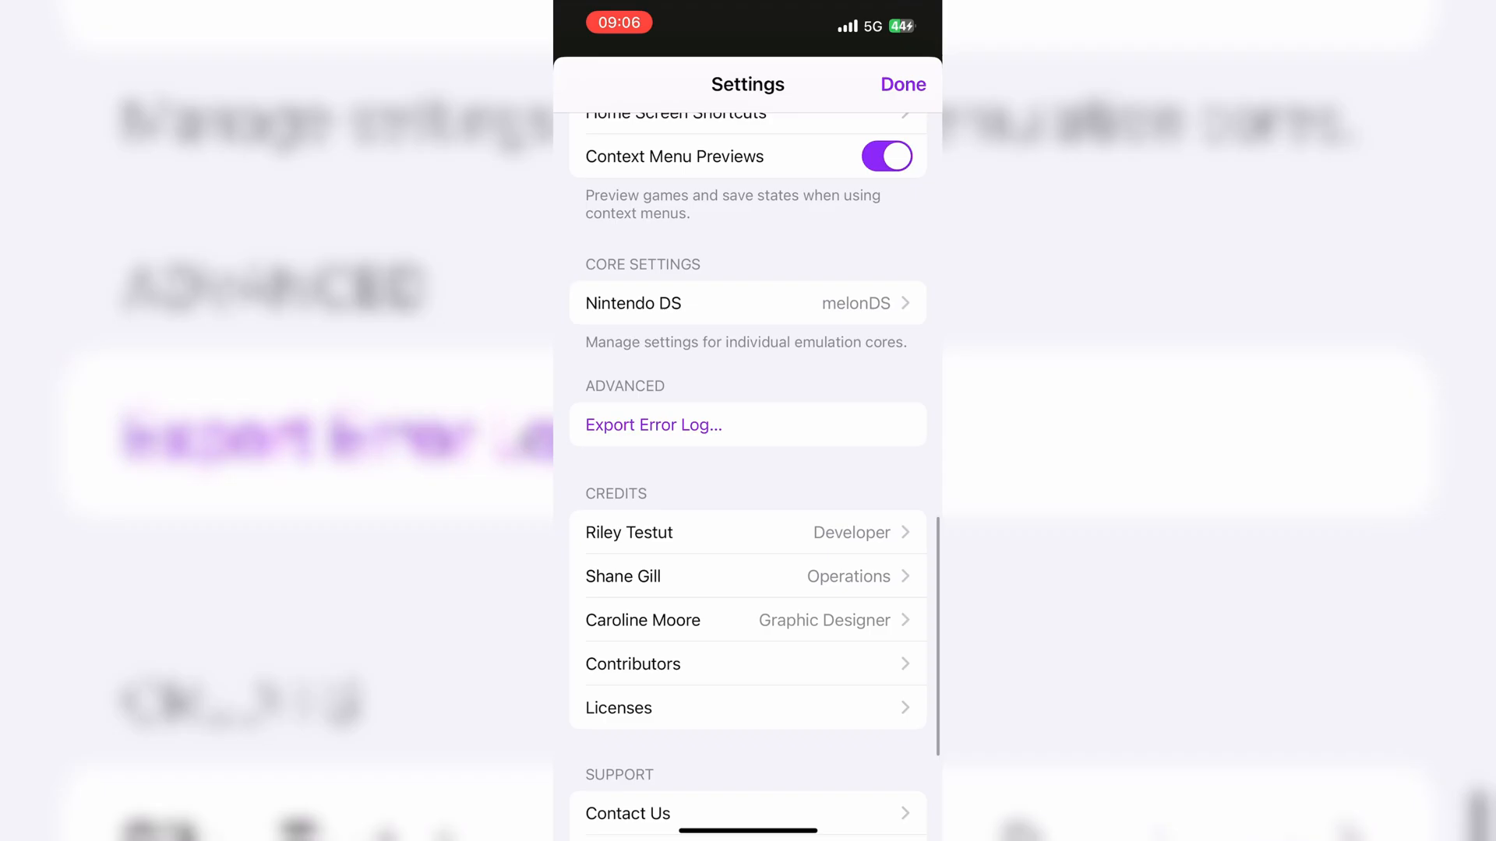
left_click(901, 84)
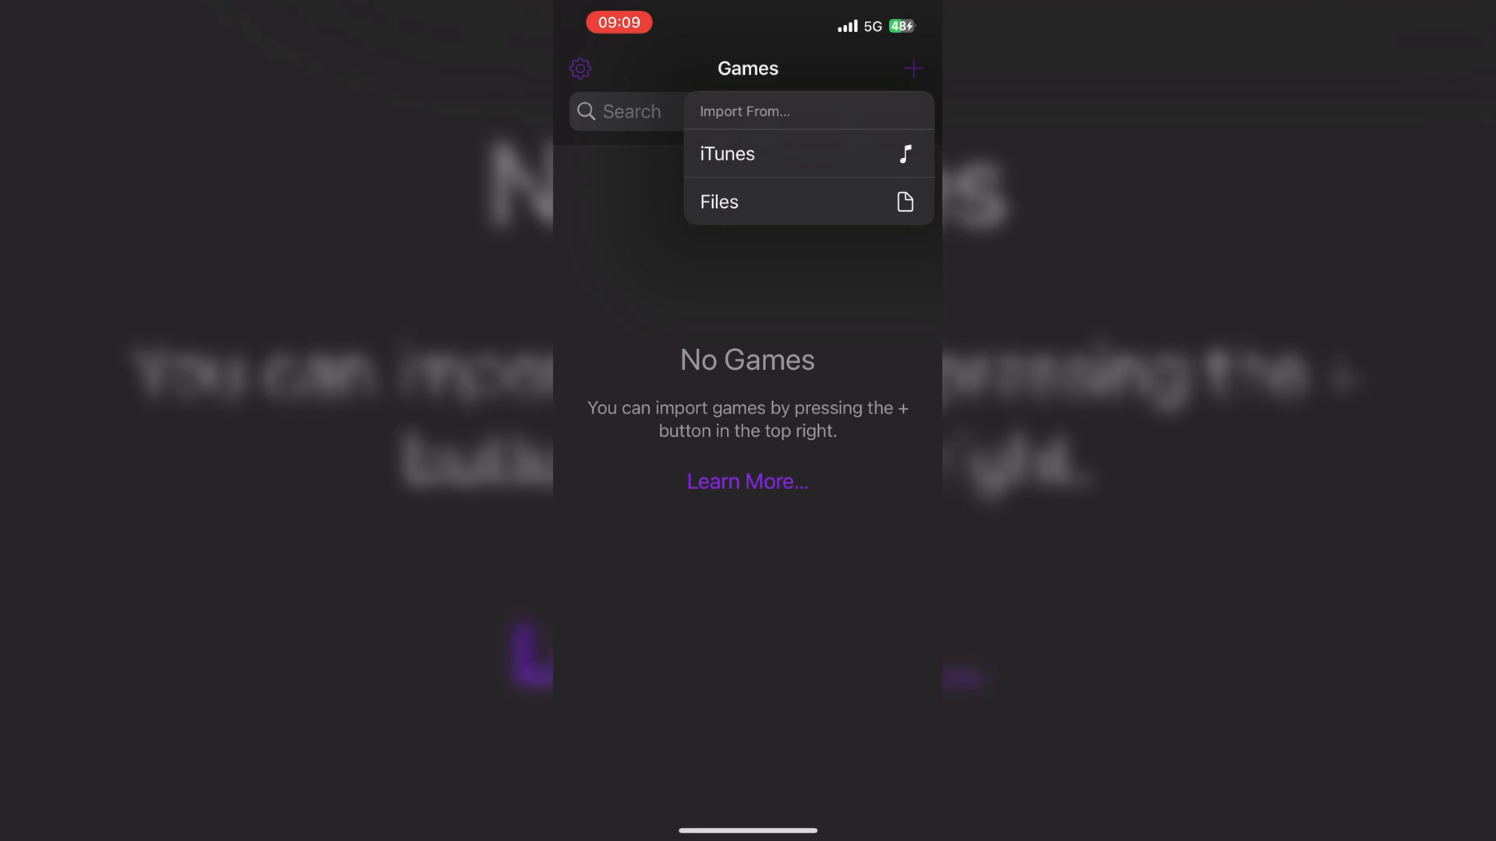
Import the Super Mario Bros. 3 (USA) (Rev 1) zip from Files.
left_click(719, 201)
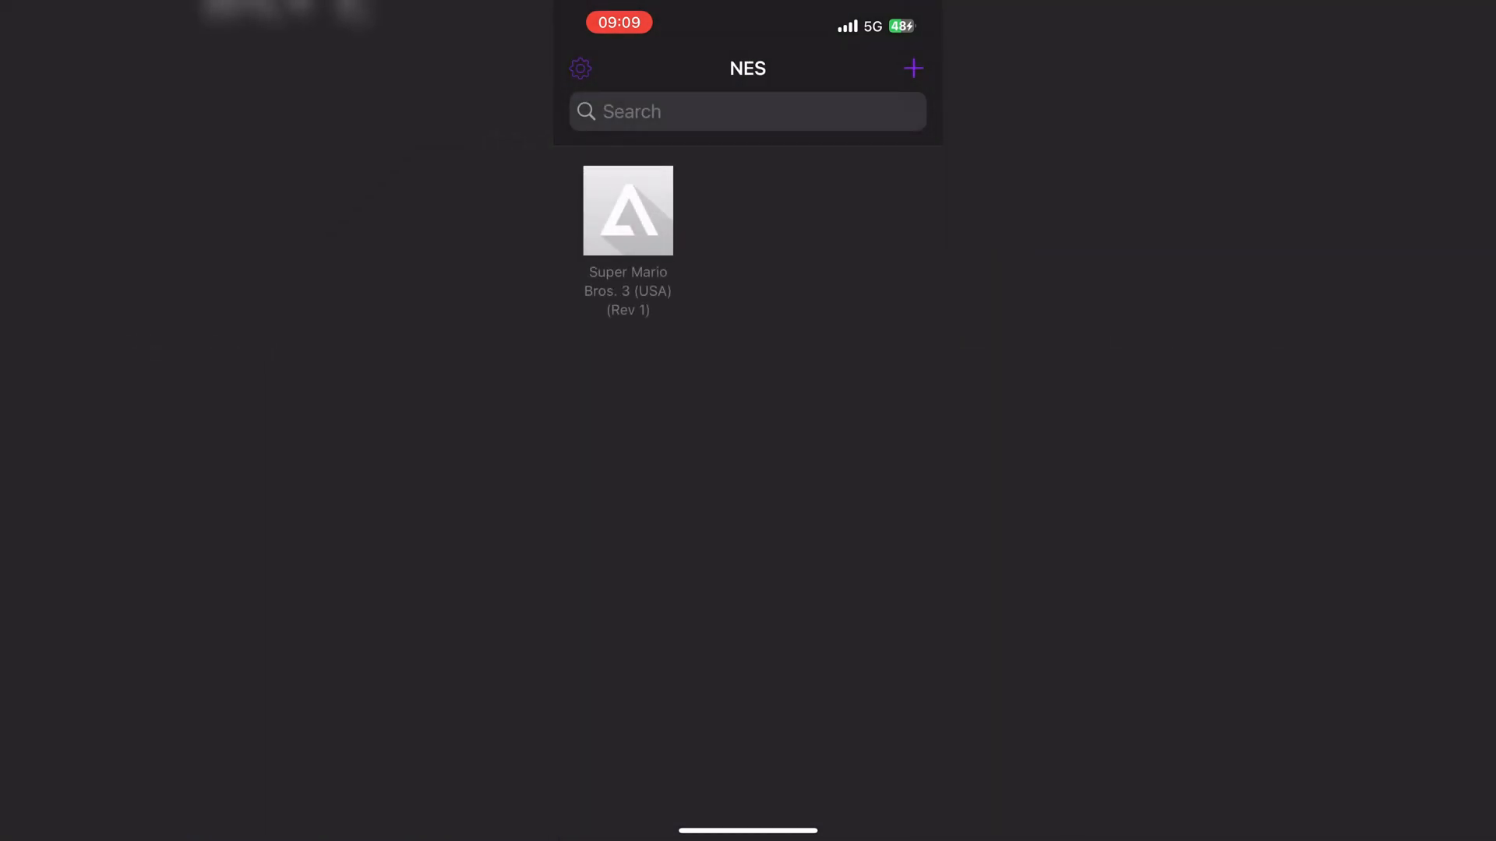
left_click(628, 210)
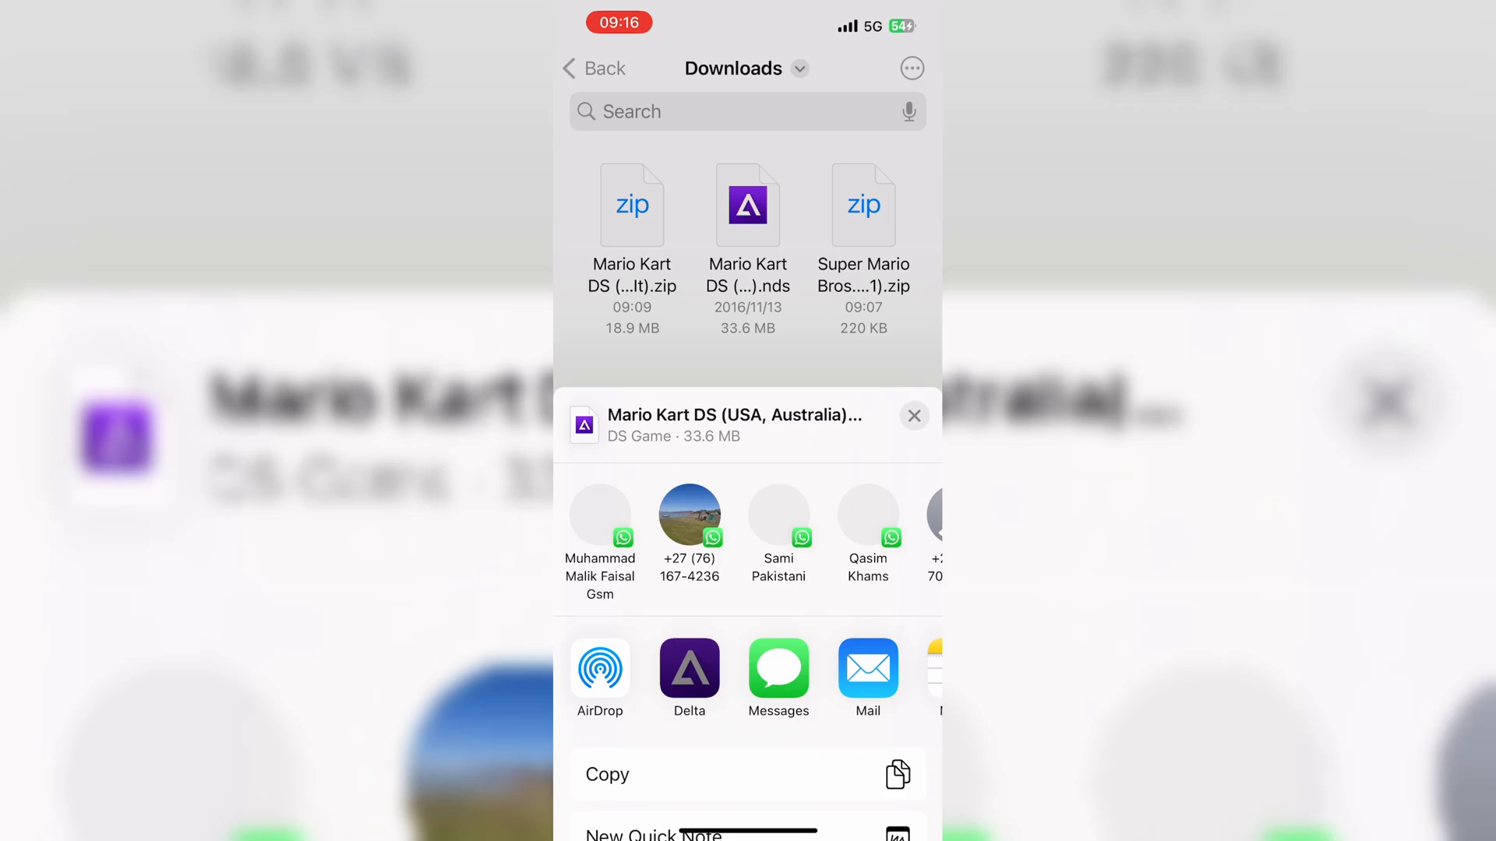
Share the Mario Kart DS .nds file from Downloads to Delta.
left_click(689, 671)
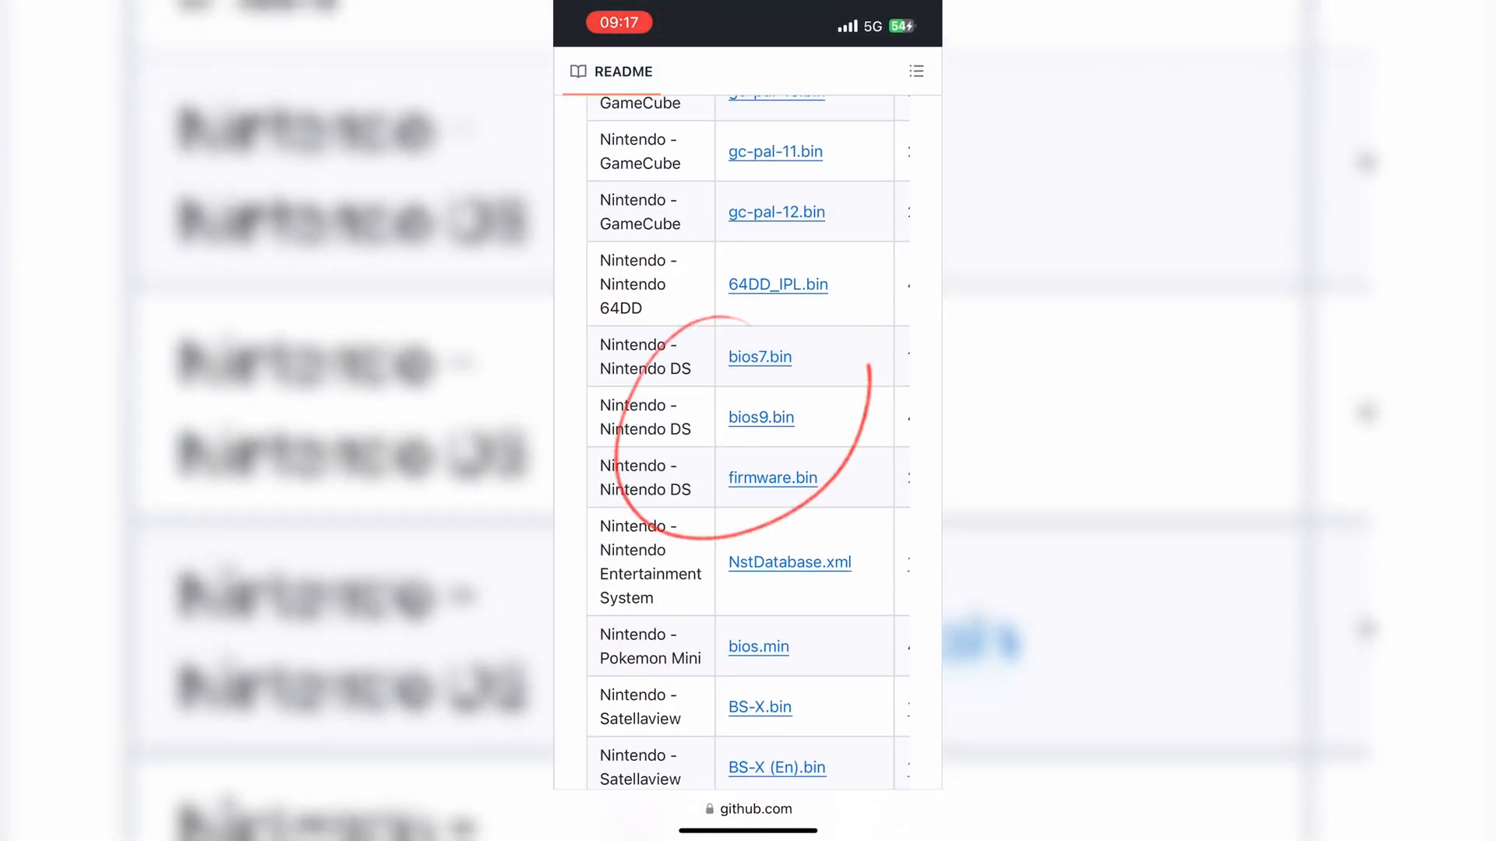
Download bios9.bin from the GitHub README's DS BIOS file list.
left_click(759, 356)
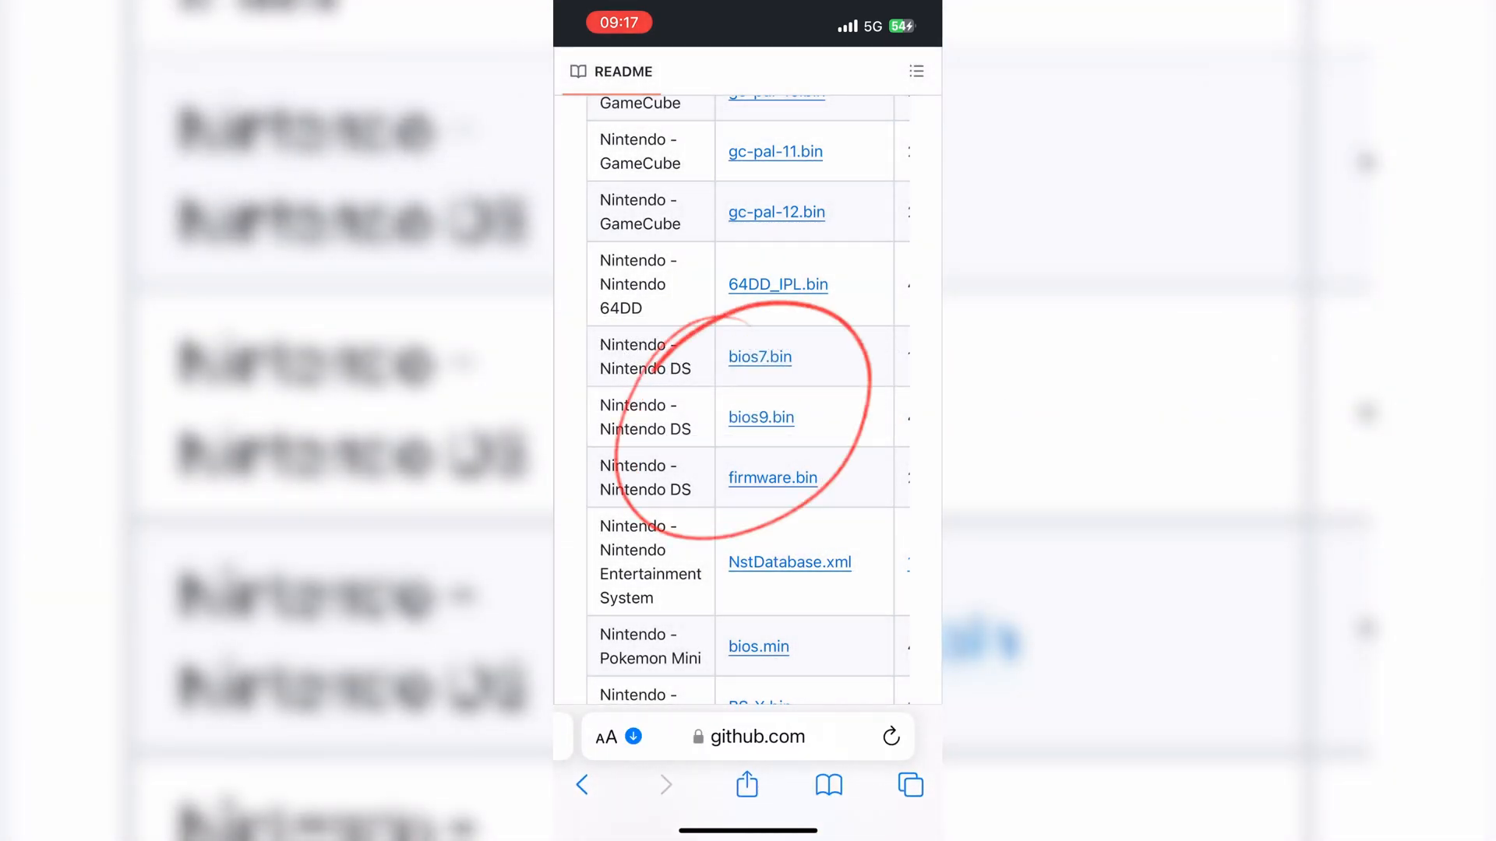
left_click(760, 417)
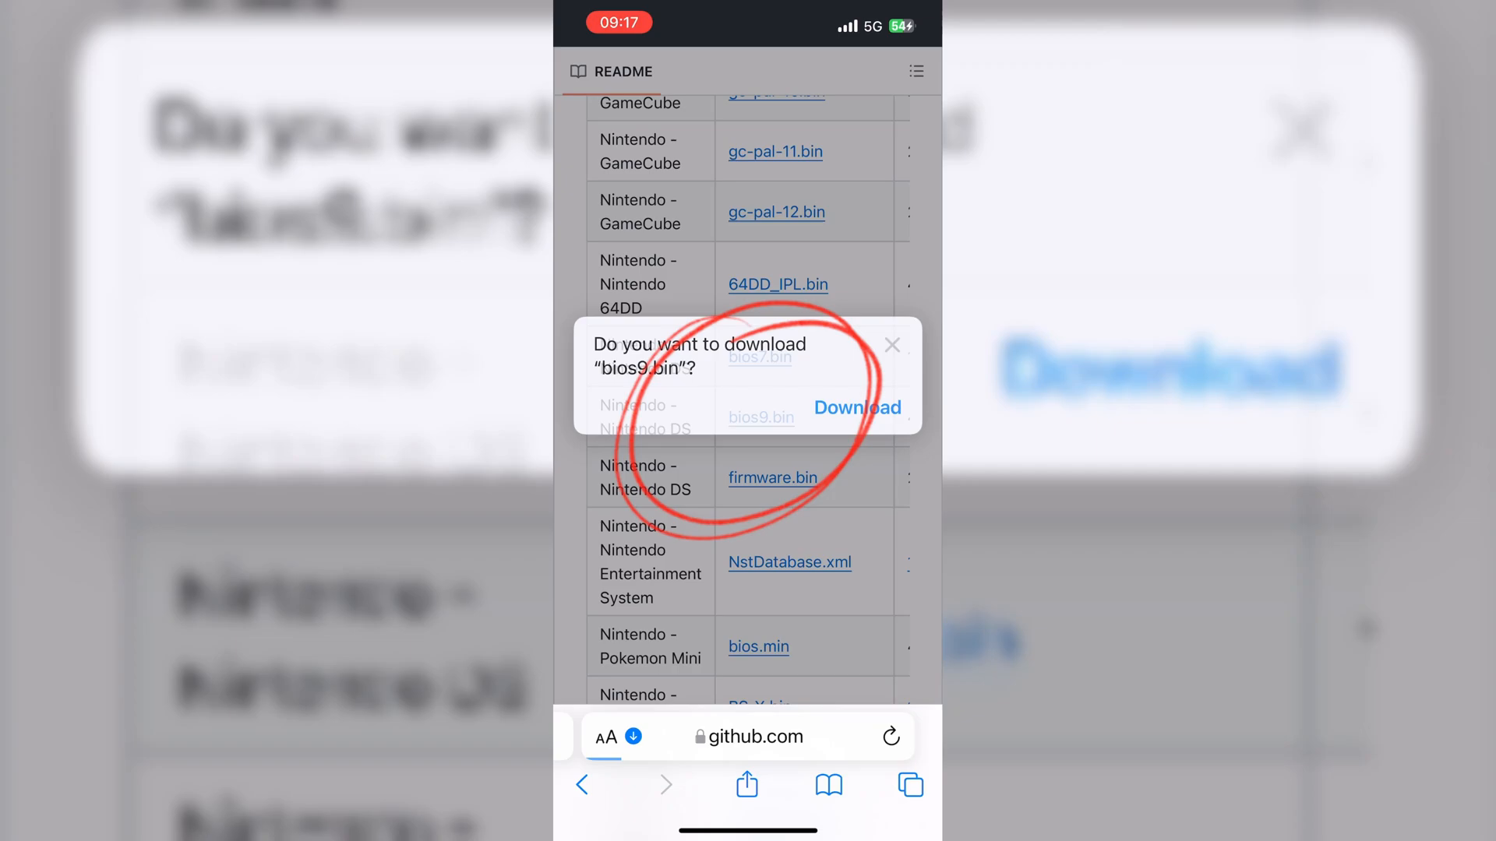
left_click(892, 345)
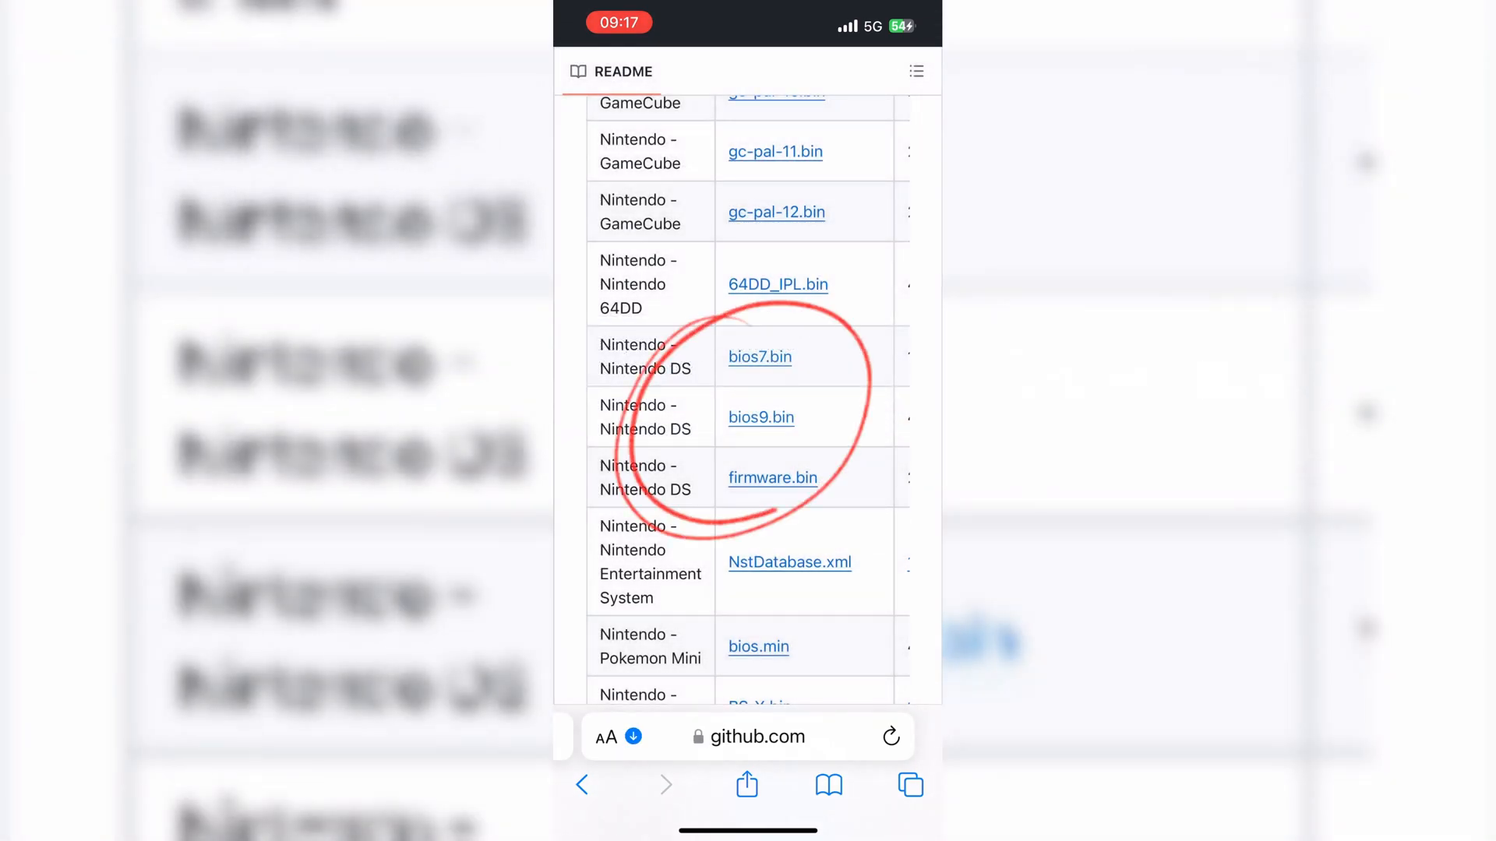
left_click(773, 477)
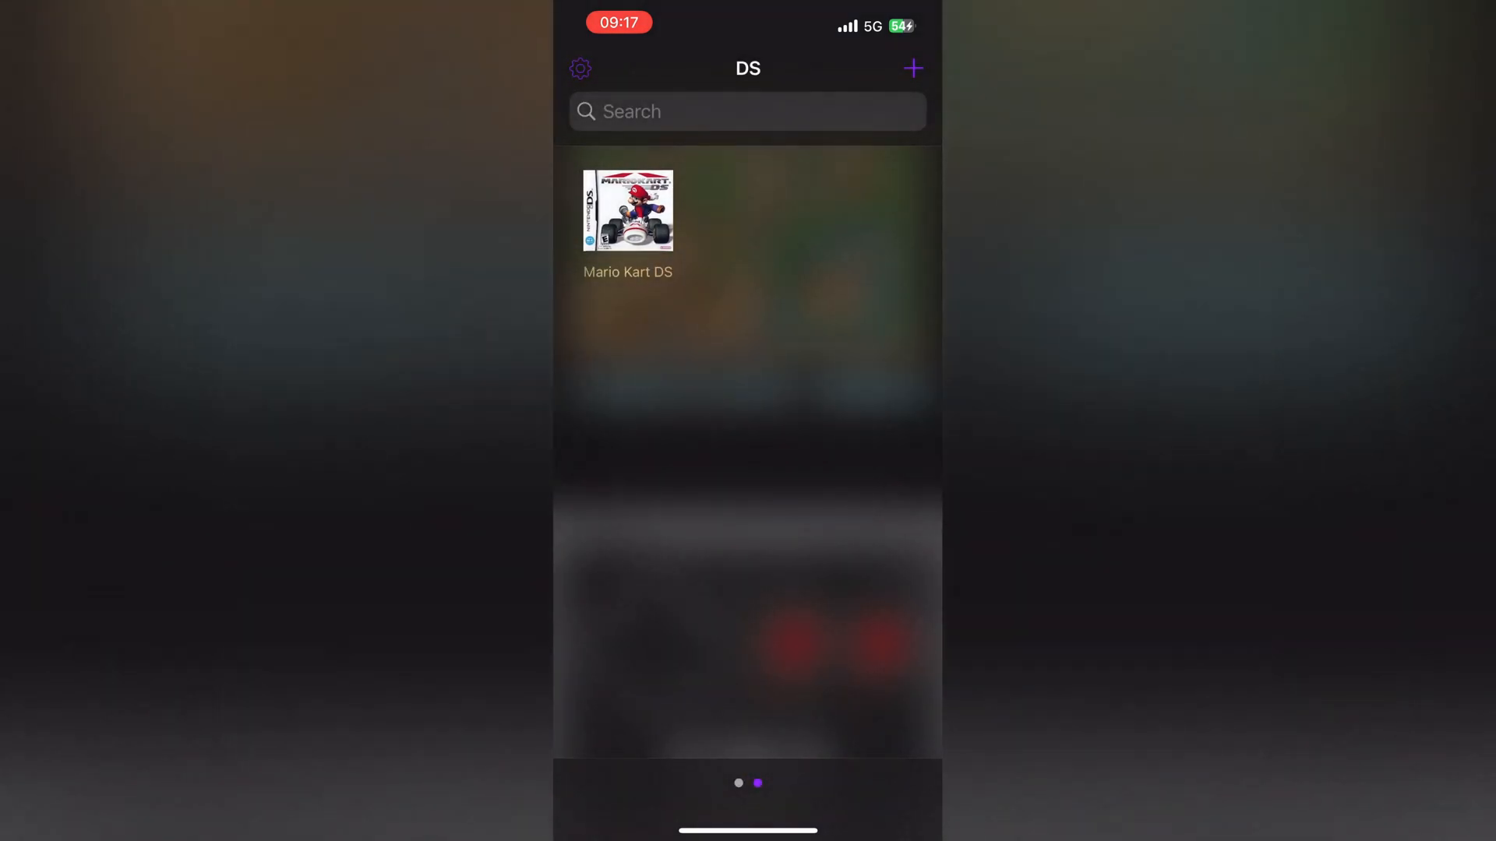
Import bios7.bin, bios9.bin and firmware.bin at Mario Kart DS's missing-files alert, then relaunch.
left_click(912, 68)
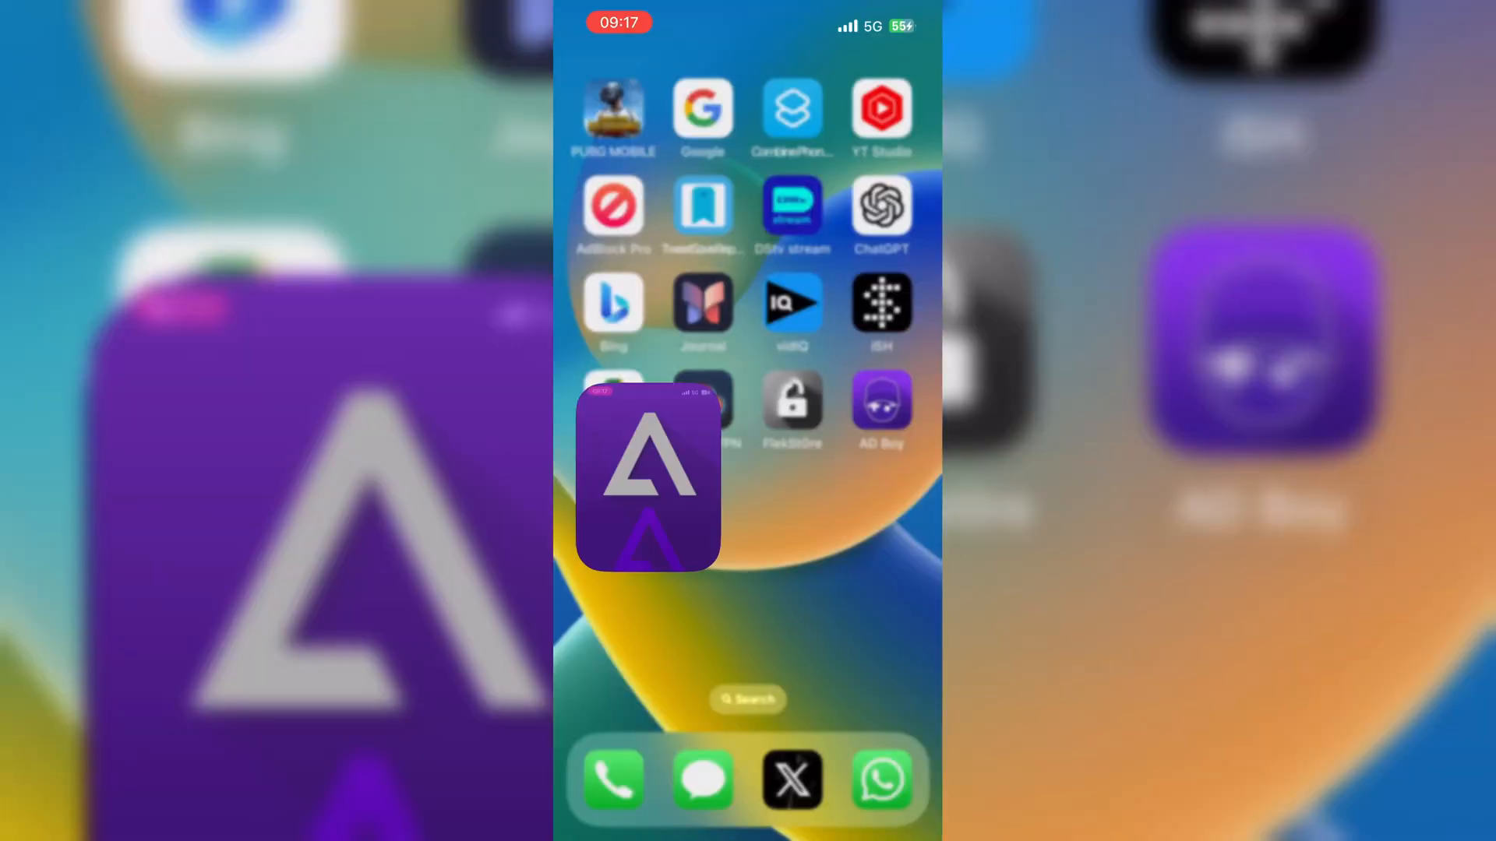
left_click(648, 477)
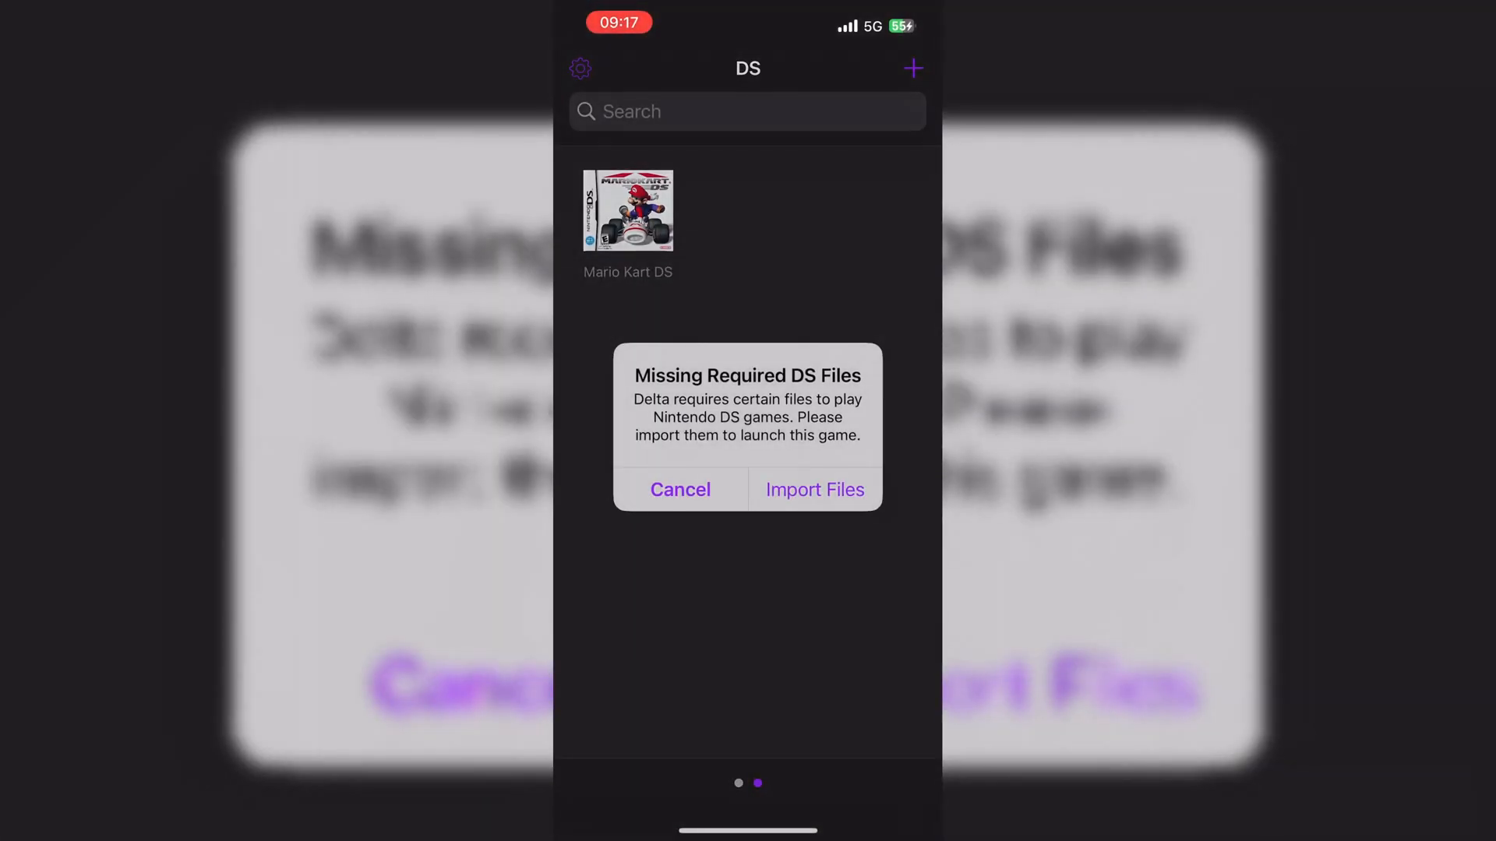
left_click(815, 489)
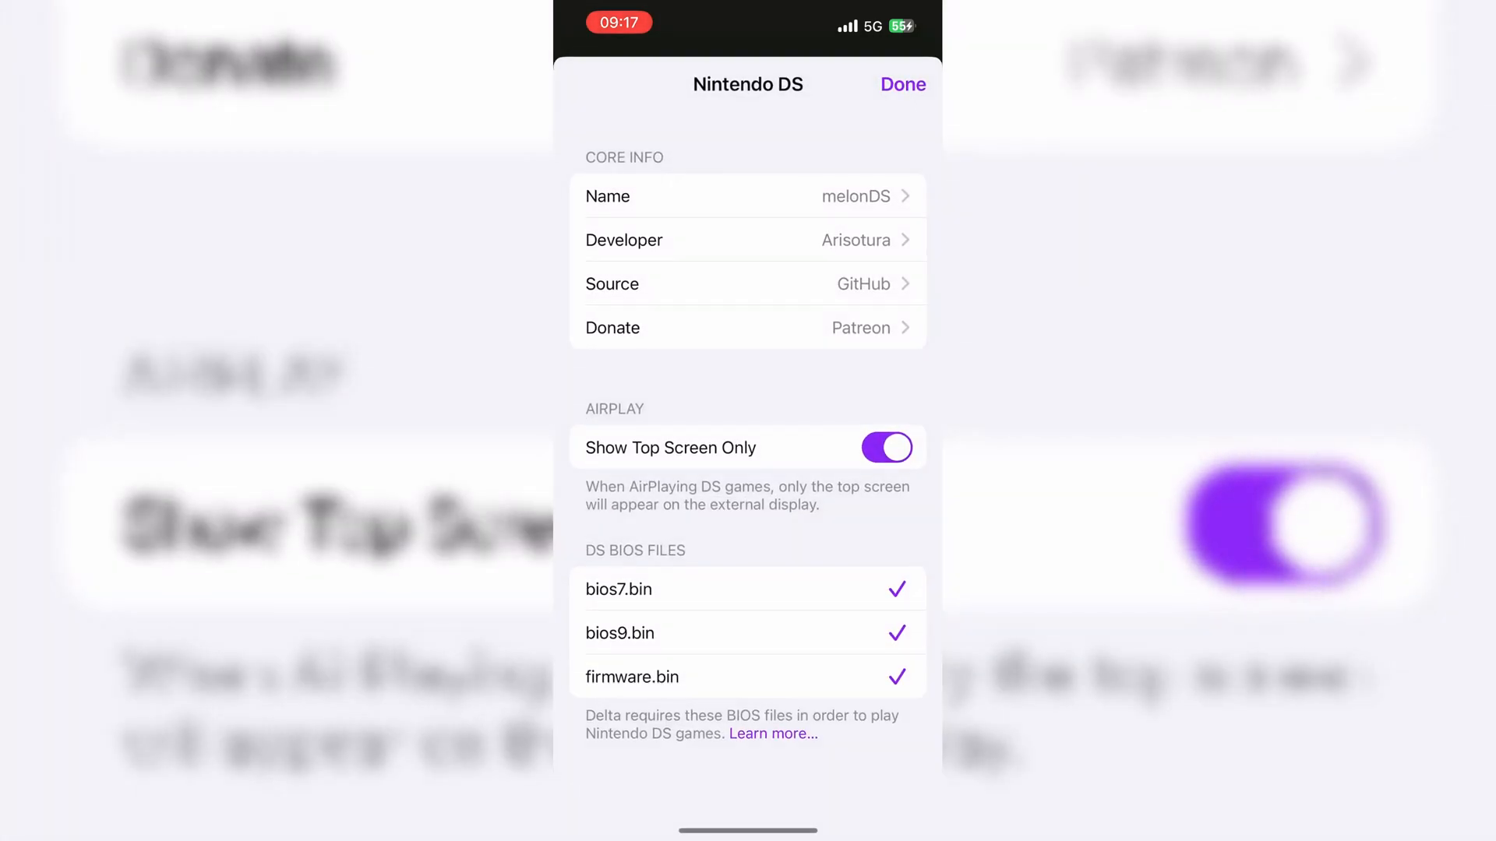
left_click(900, 84)
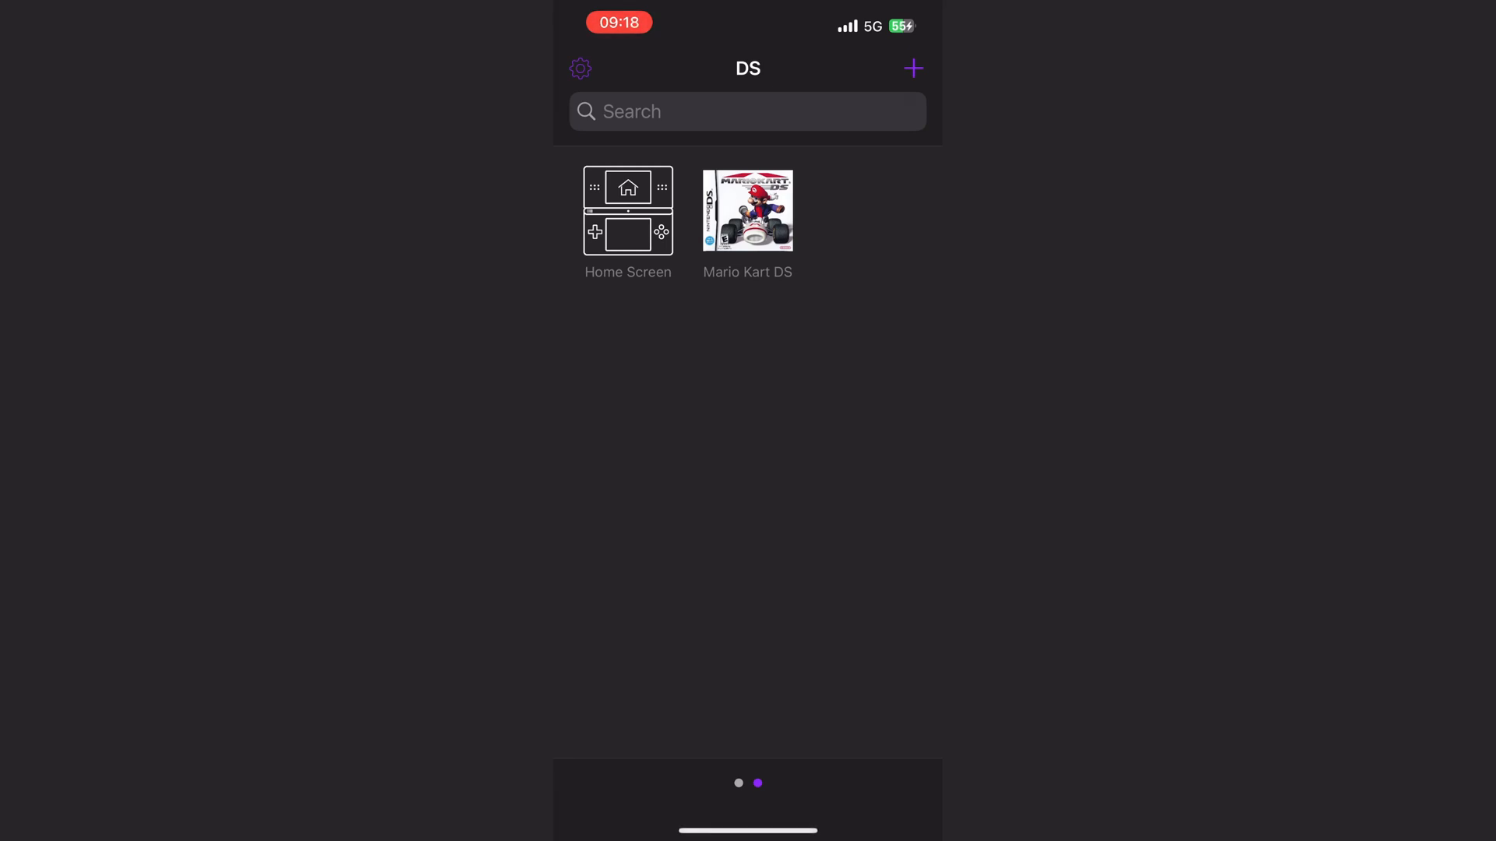
left_click(747, 211)
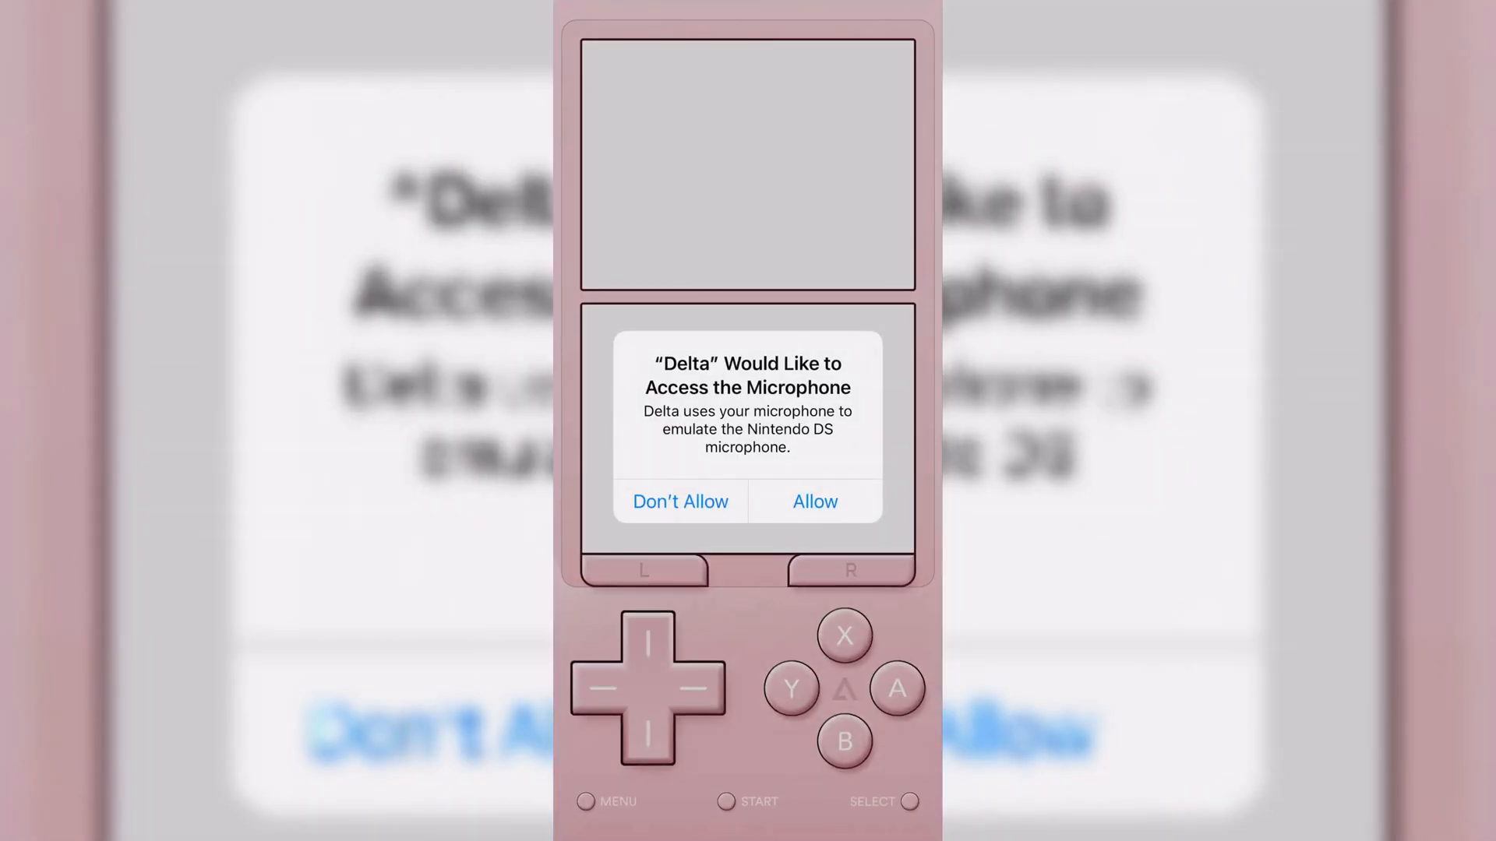
Allow the microphone, confirm the nickname, pick Mario with B Dasher, and start Mushroom Cup.
left_click(813, 501)
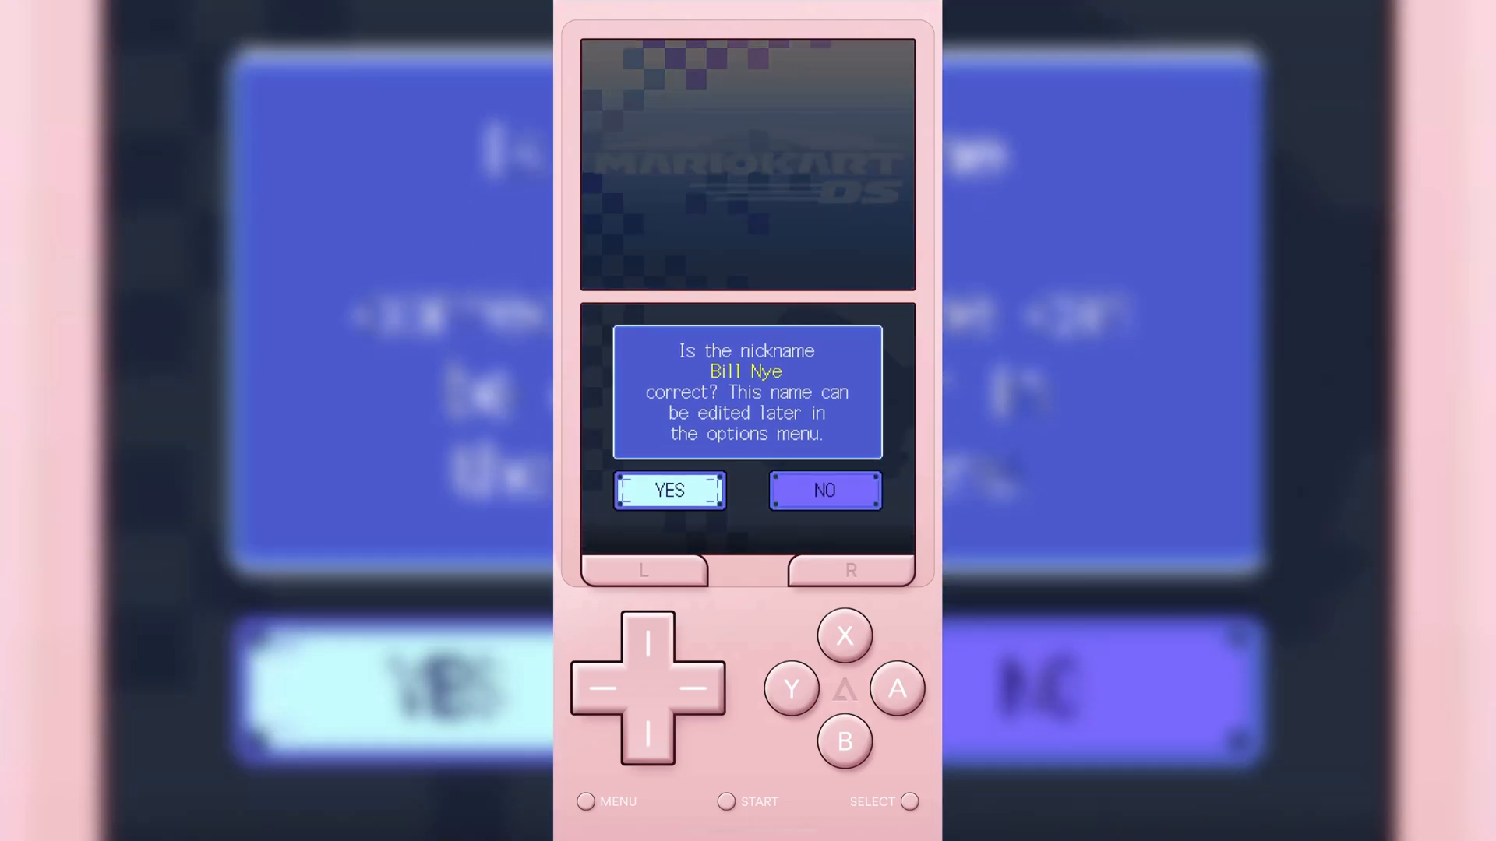
left_click(669, 490)
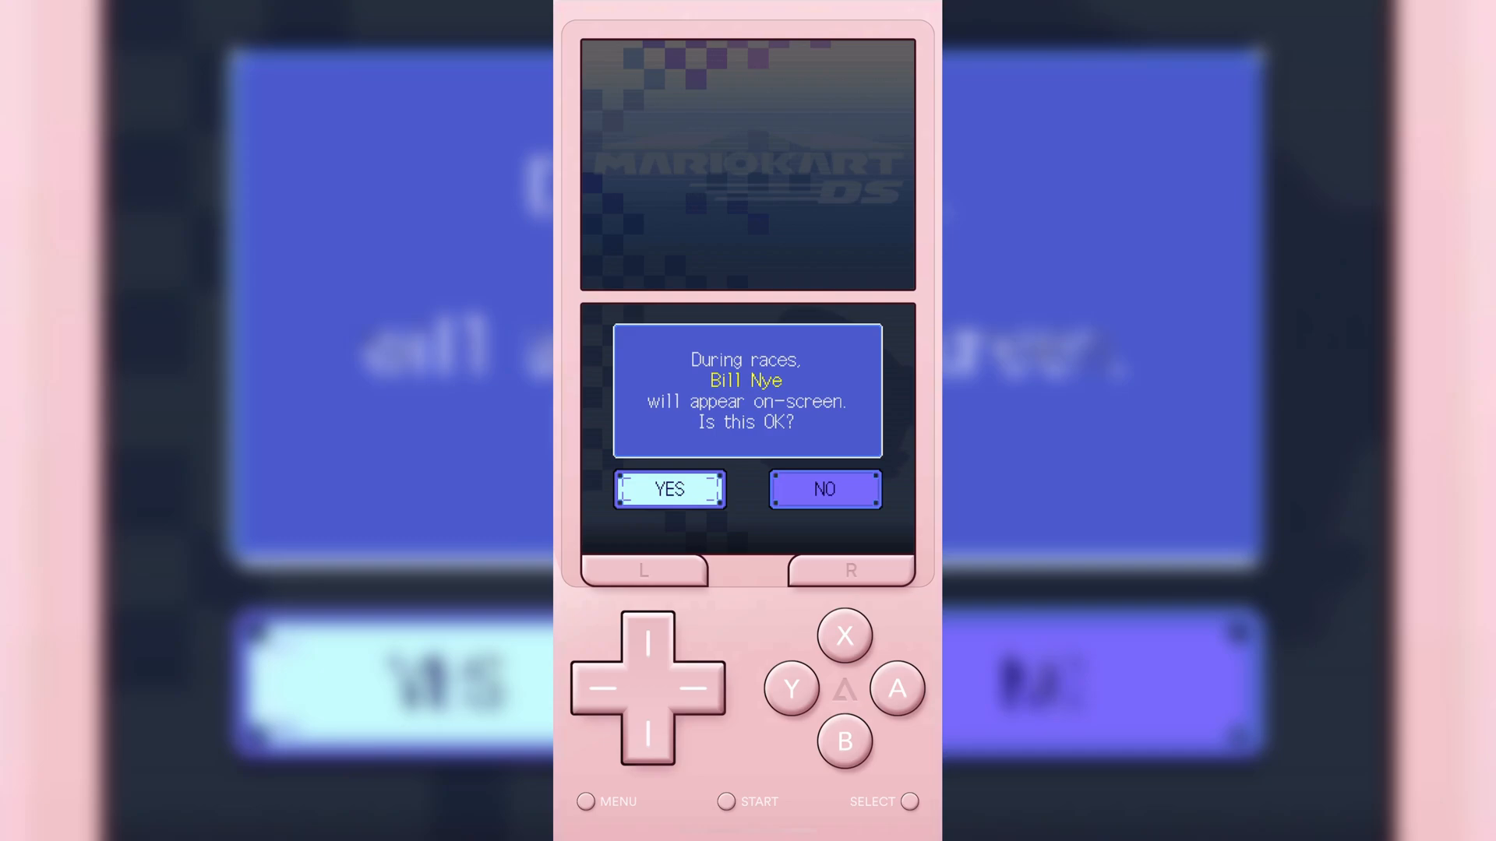
left_click(668, 489)
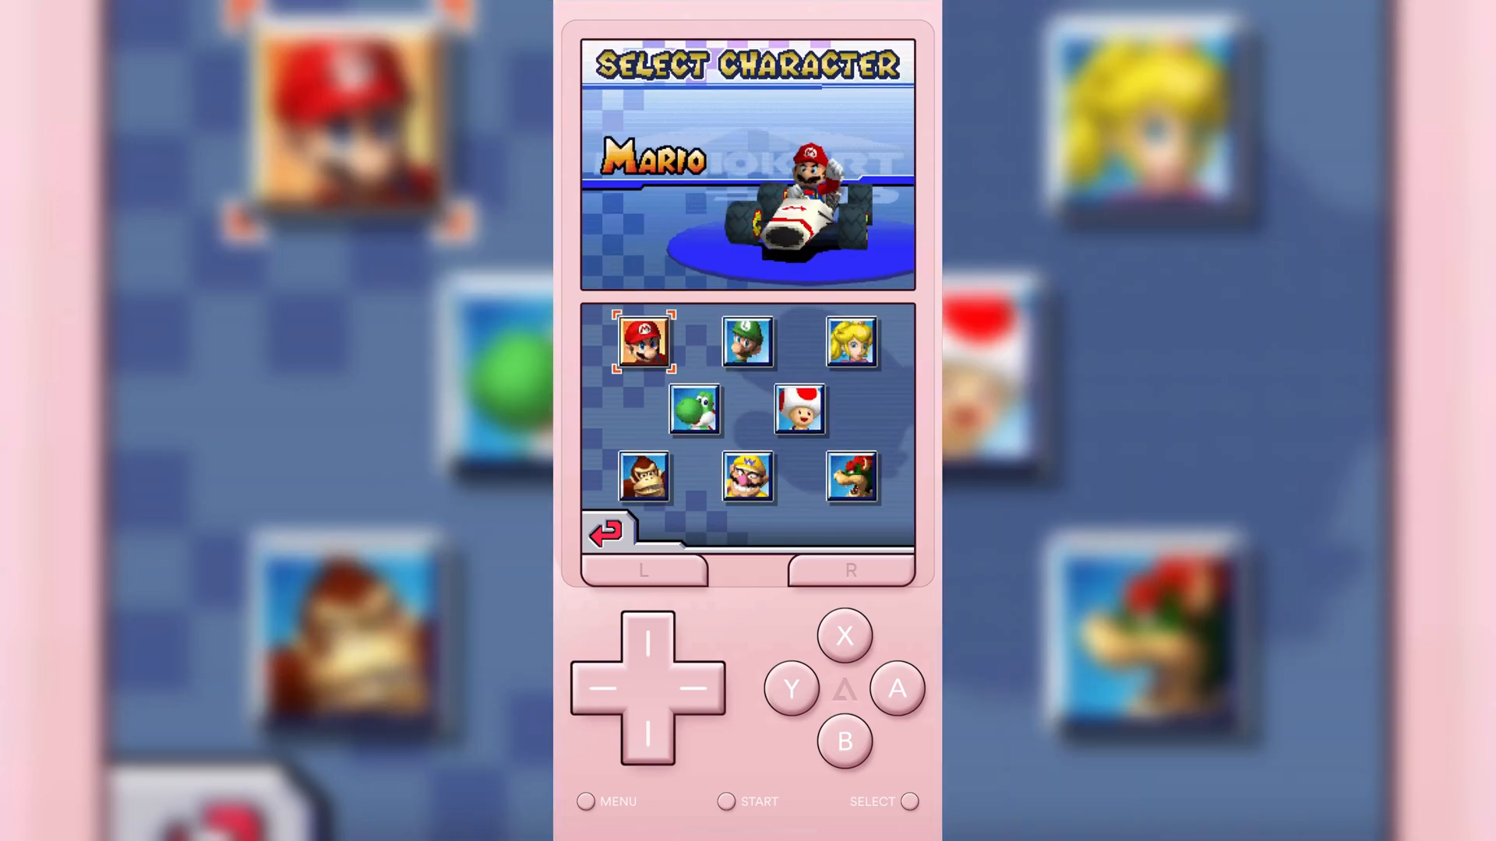
left_click(895, 687)
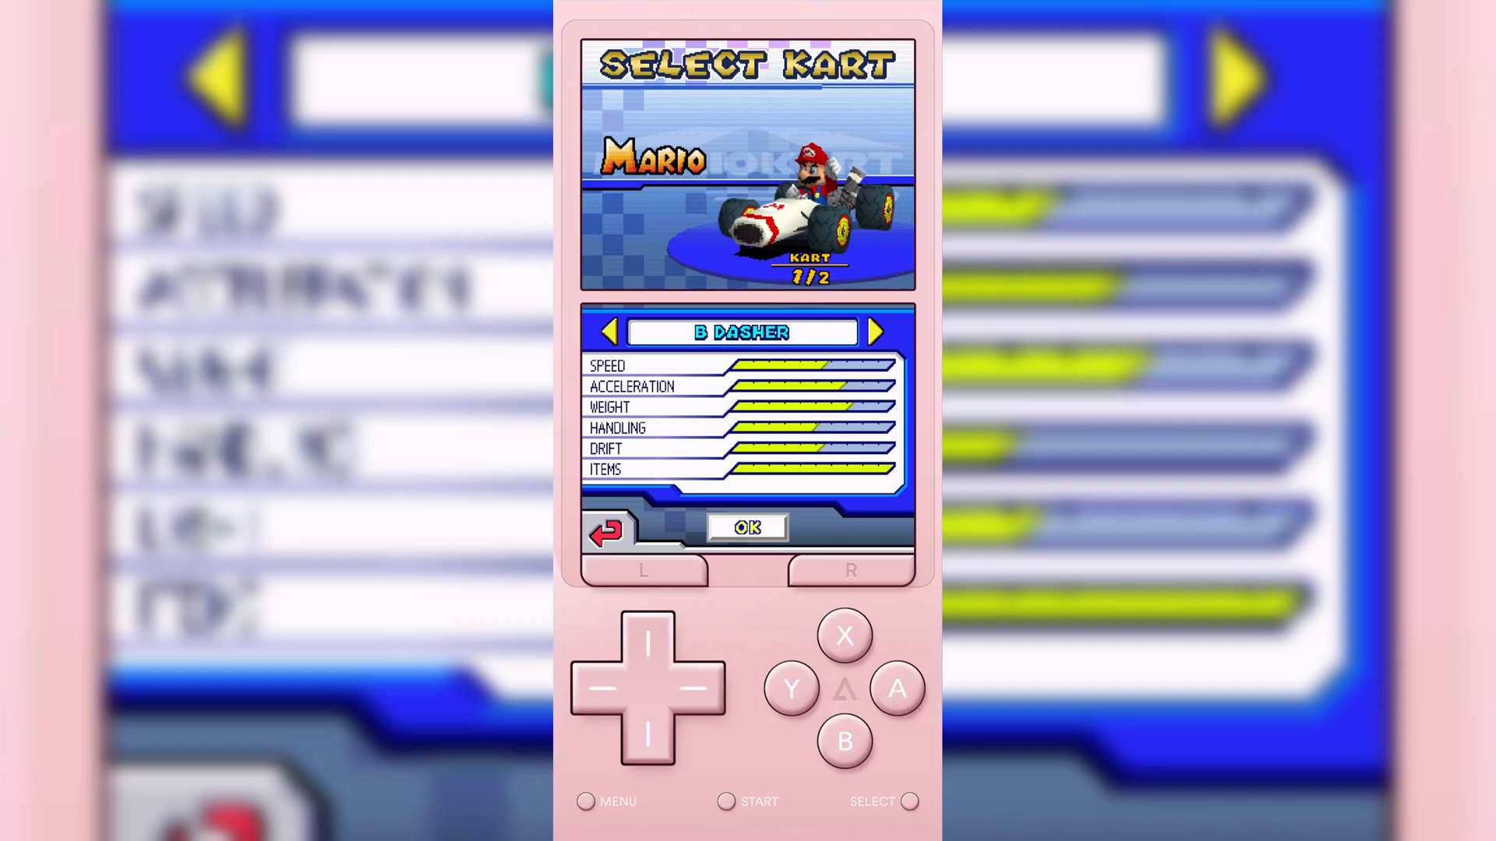
left_click(746, 527)
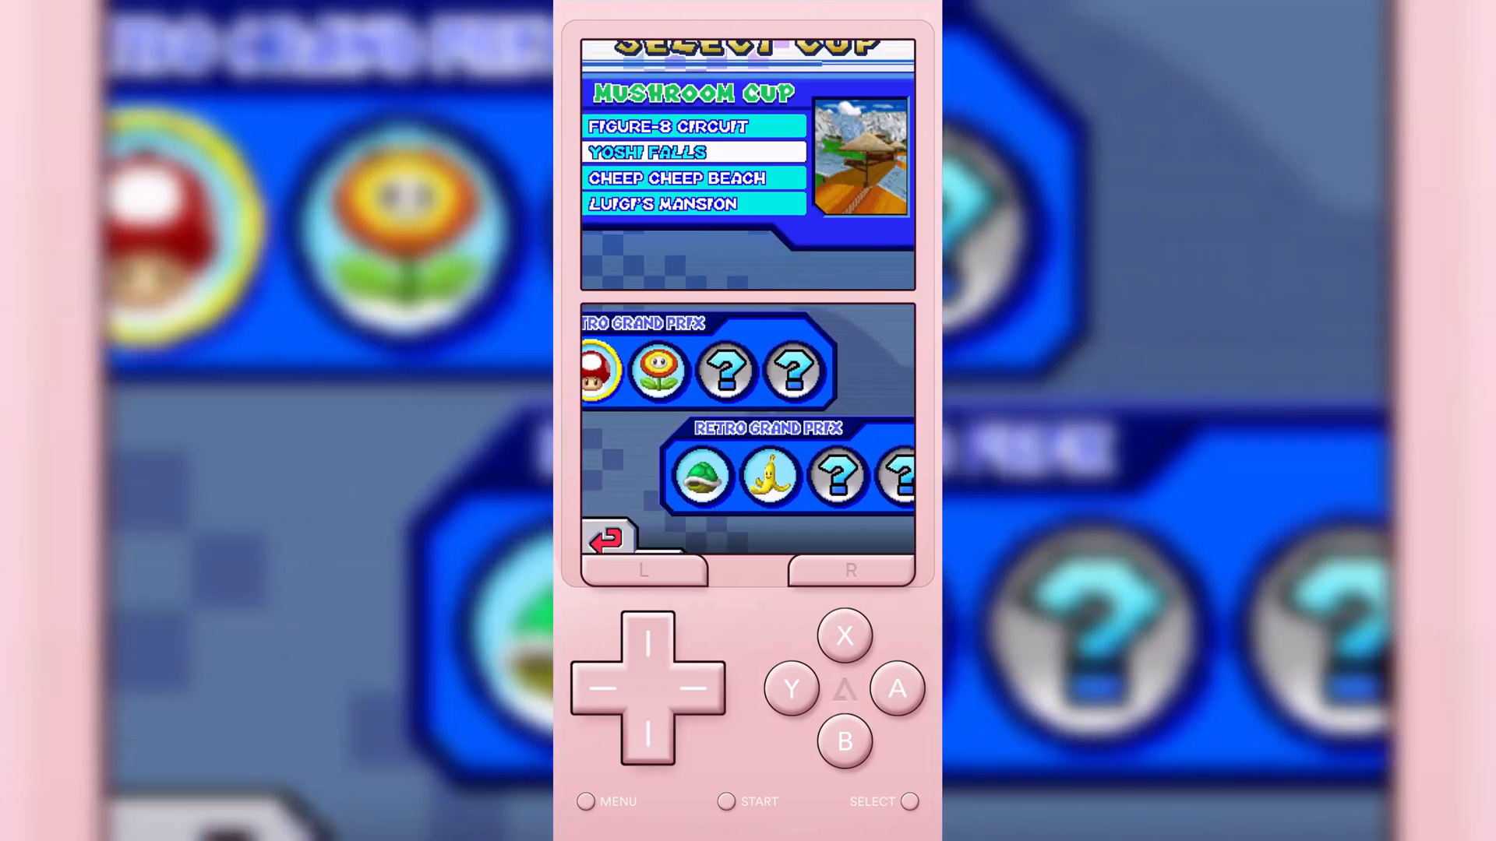
left_click(896, 689)
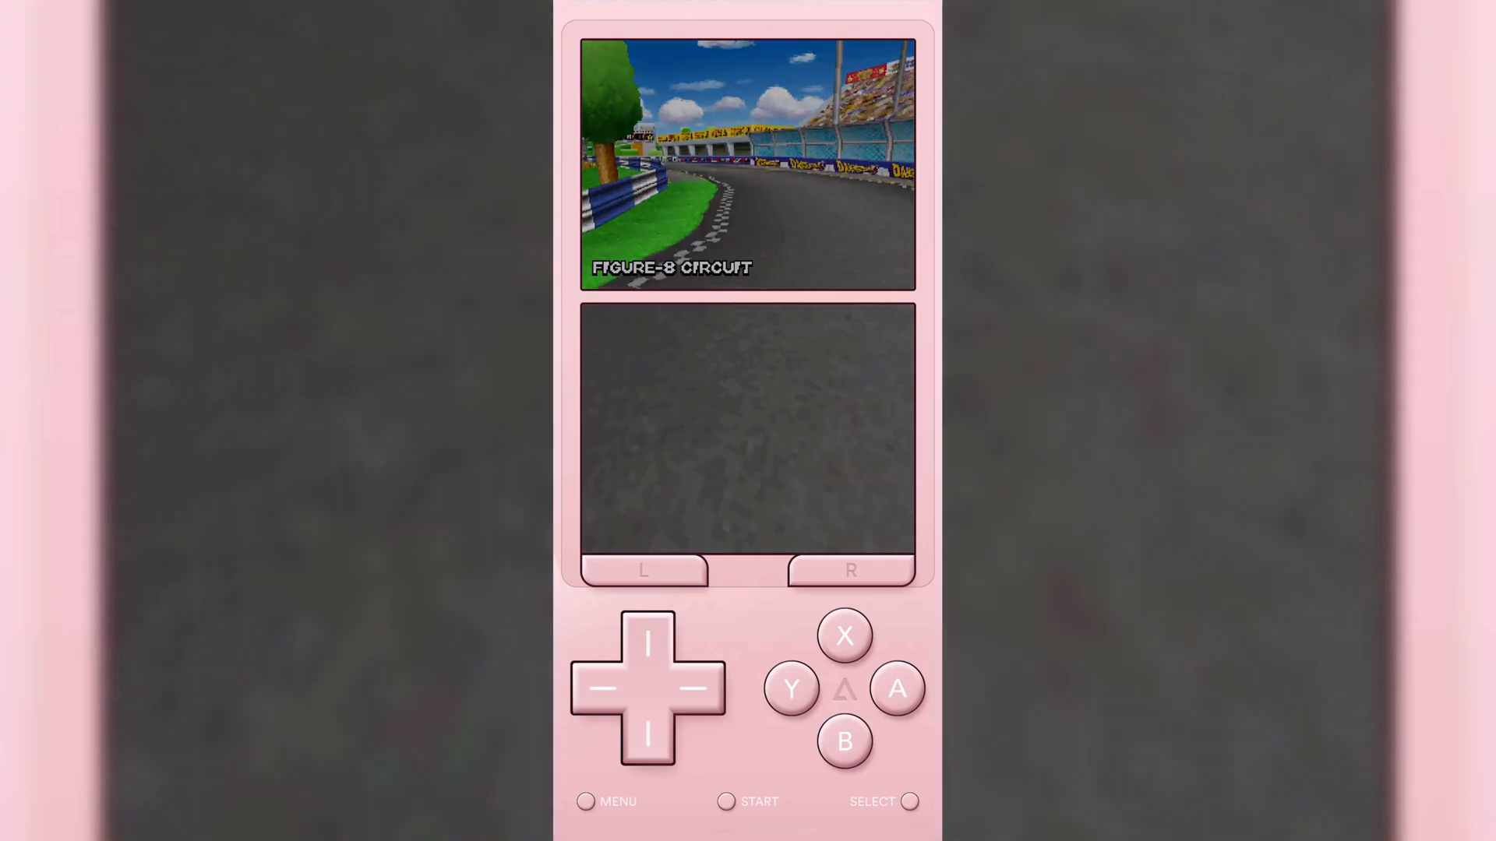